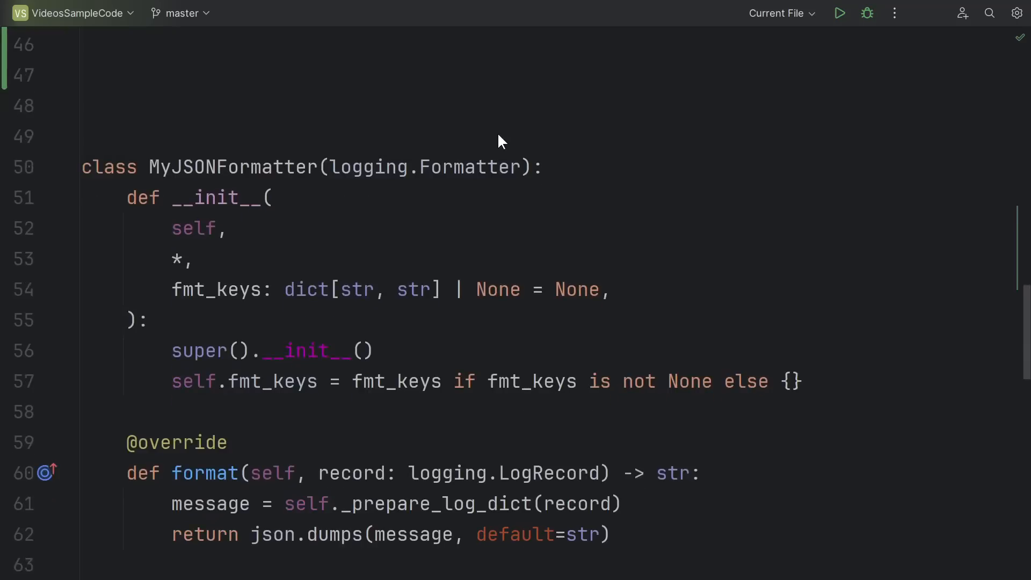
- Scroll the editor to bring MyJSONFormatter's methods into view beside its hierarchy
scroll("down", 3)
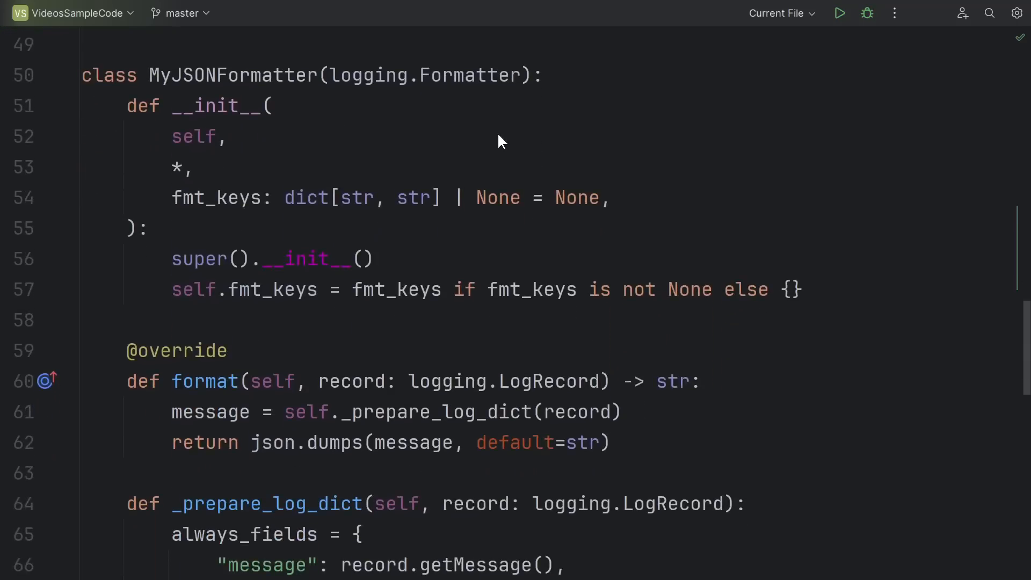
mouse_move(439, 108)
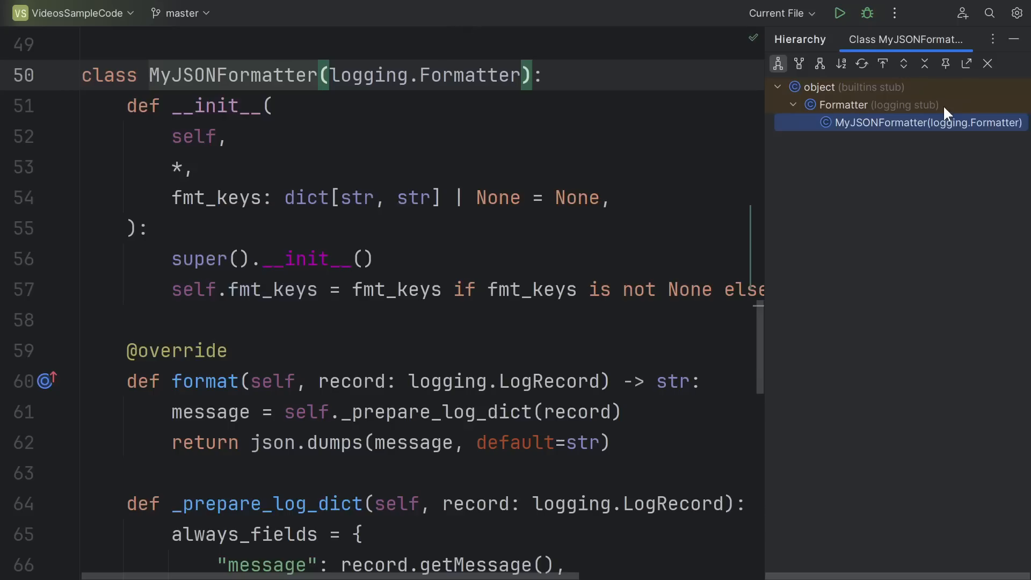
- Inspect the Formatter and object nodes in the hierarchy, then return to the end of MyJSONFormatter
left_click(874, 104)
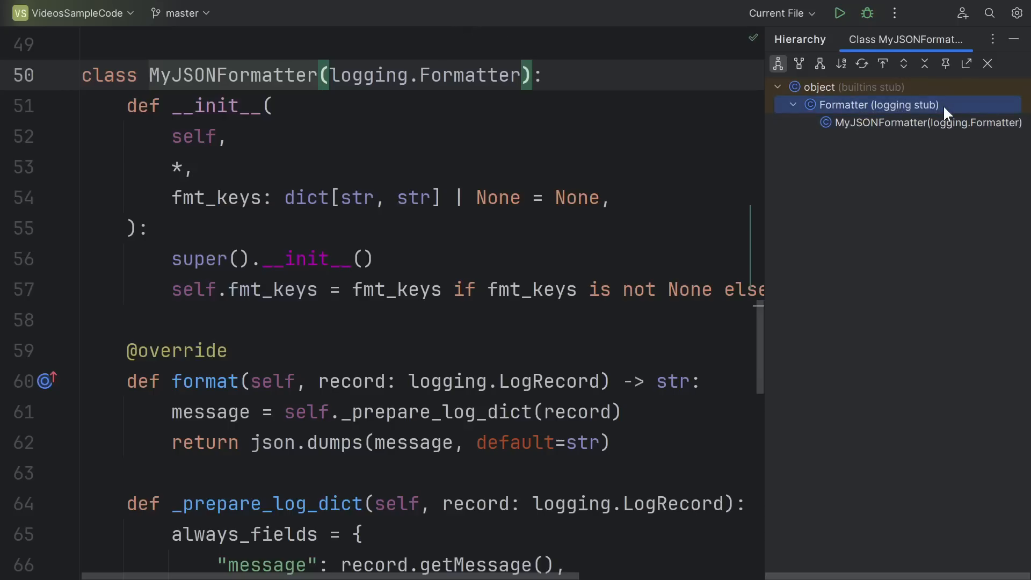
left_click(848, 87)
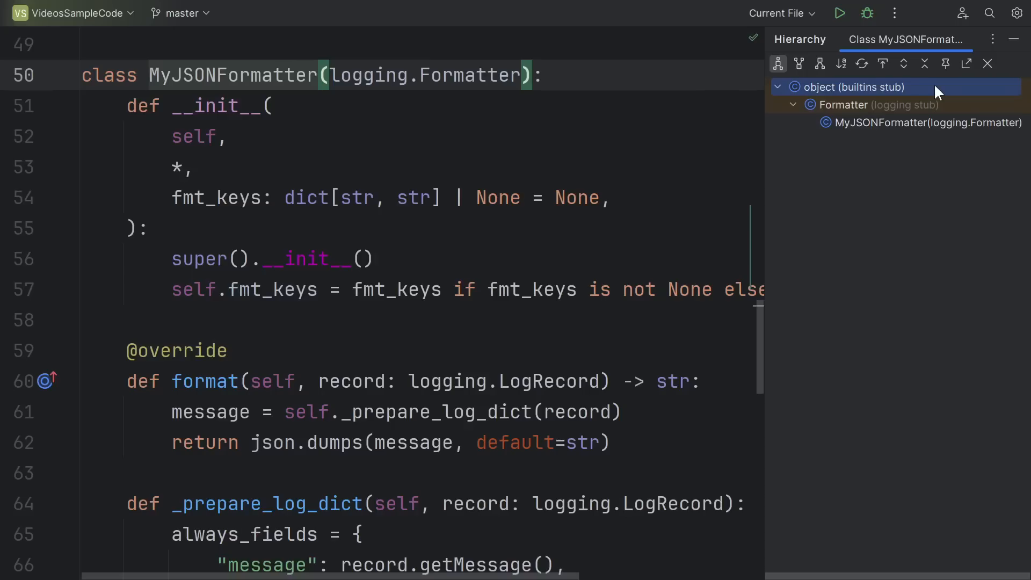
left_click(926, 122)
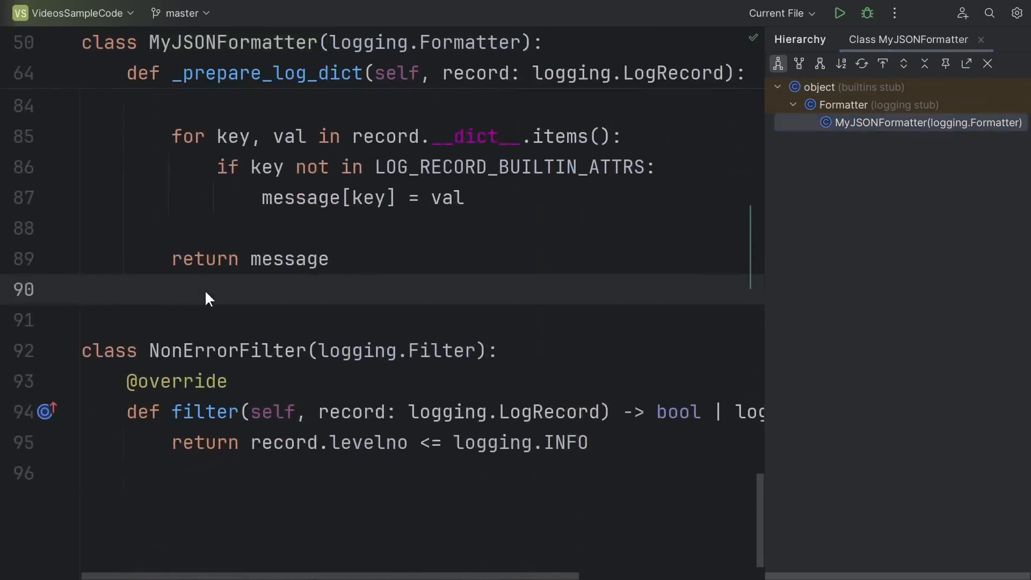
- Add an empty MySubJSONFormatter(MyJSONFormatter) subclass and re-root the hierarchy at Formatter
type("cla")
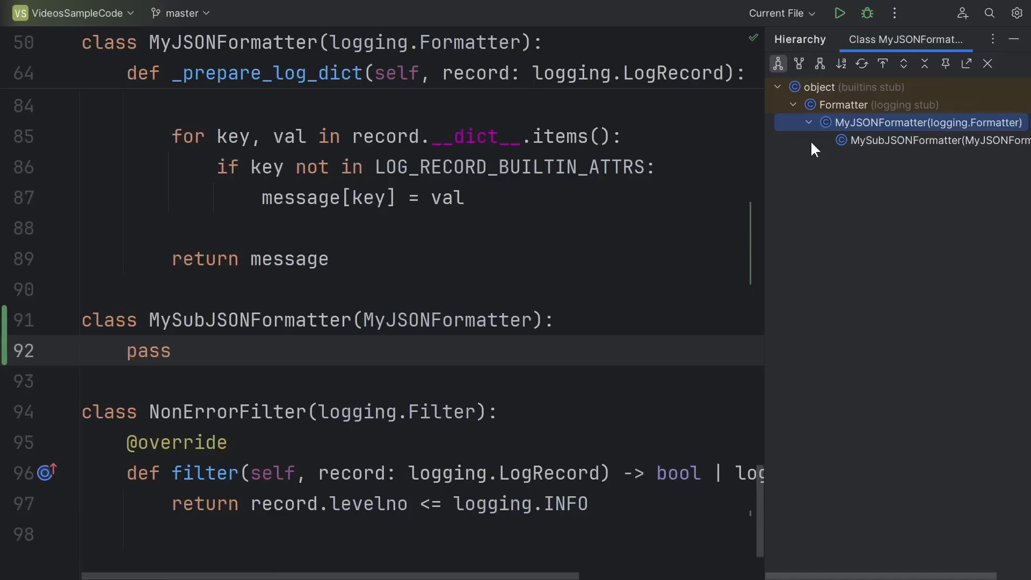
left_click(873, 104)
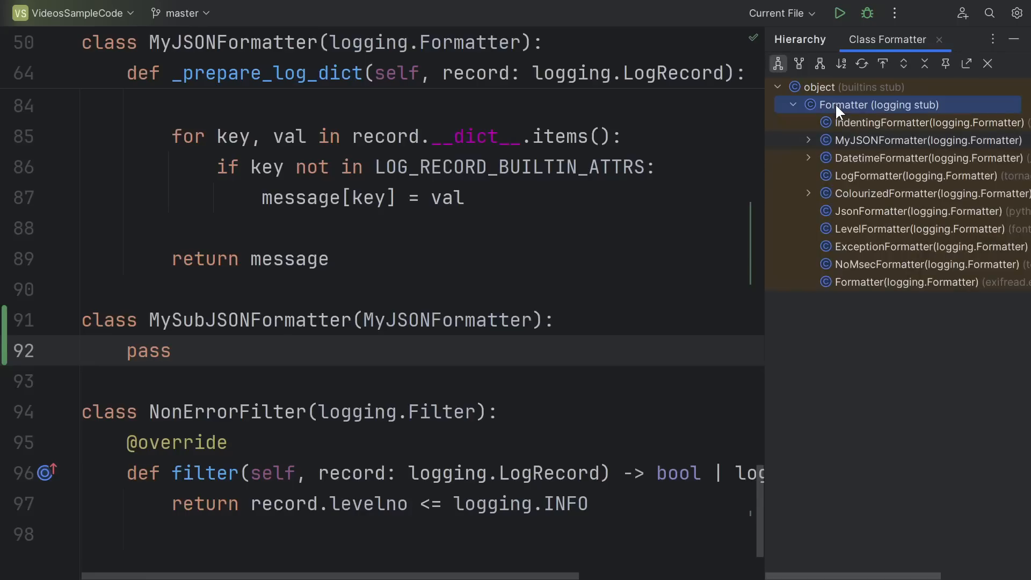
mouse_move(844, 117)
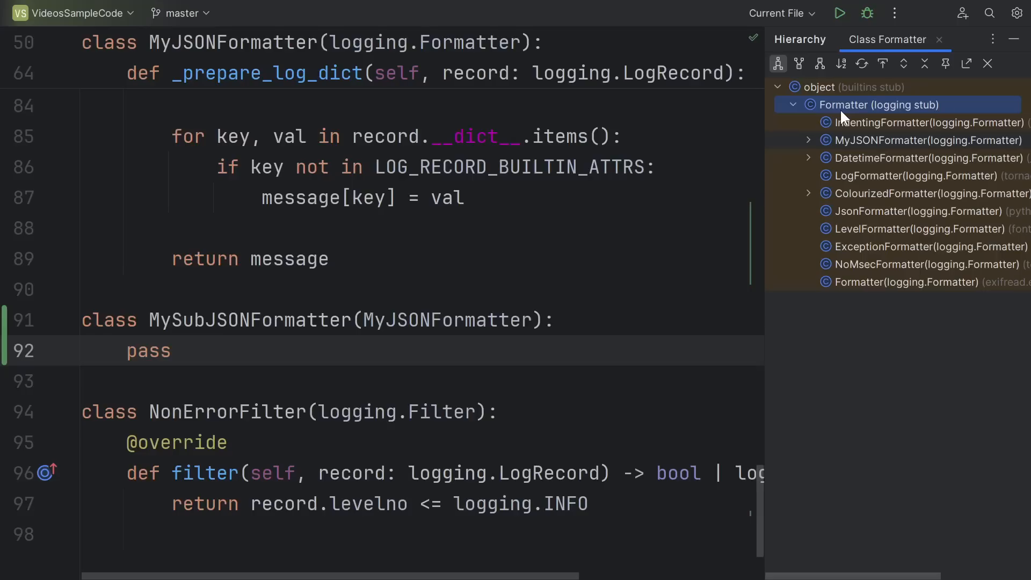
mouse_move(851, 303)
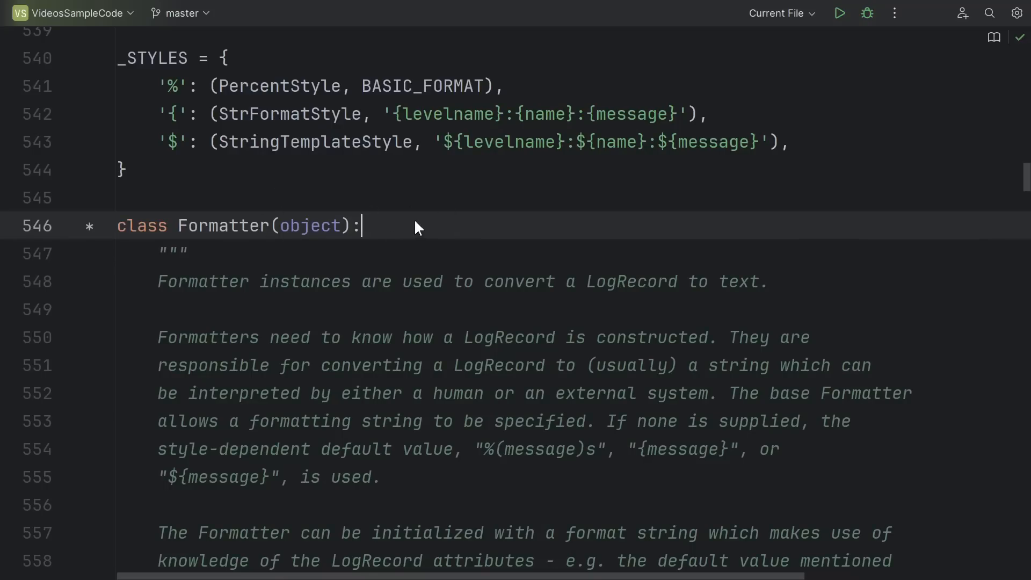
- Scroll through the logging Formatter source down to BufferingFormatter's methods
scroll("down", 3)
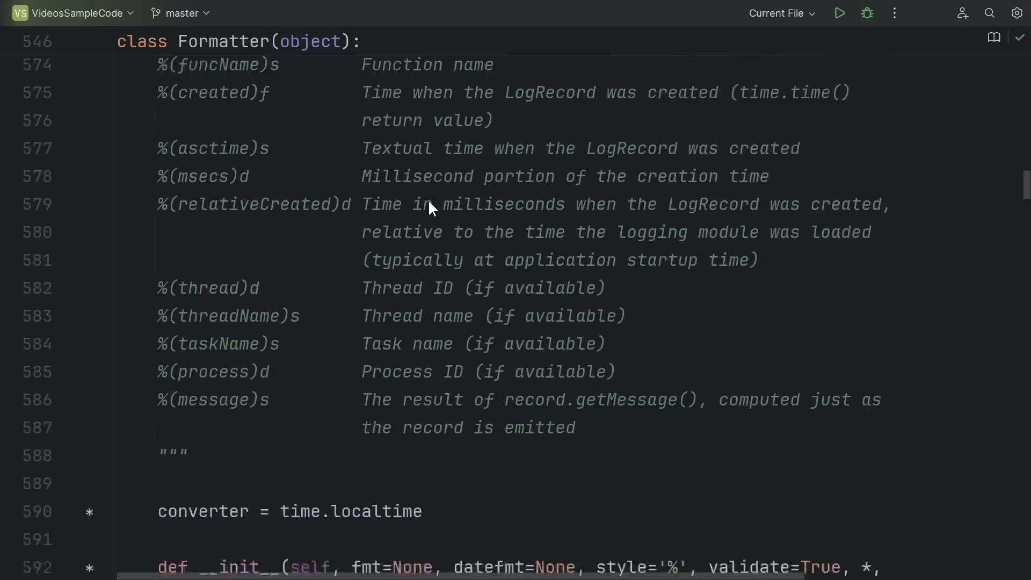
scroll("down", 3)
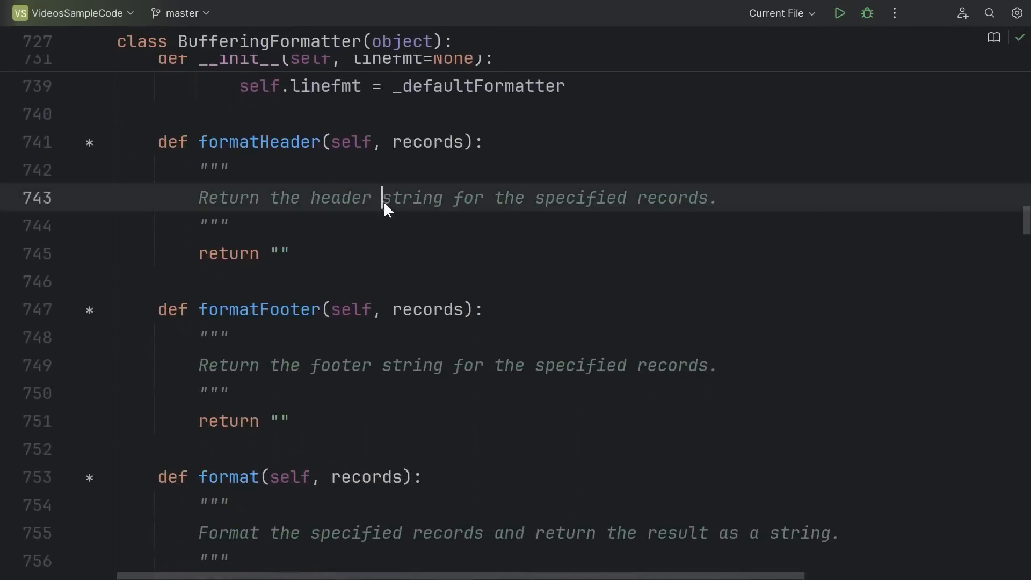
- Collapse all doc comments in logging/__init__.py via the editor's Folding menu
right_click(384, 209)
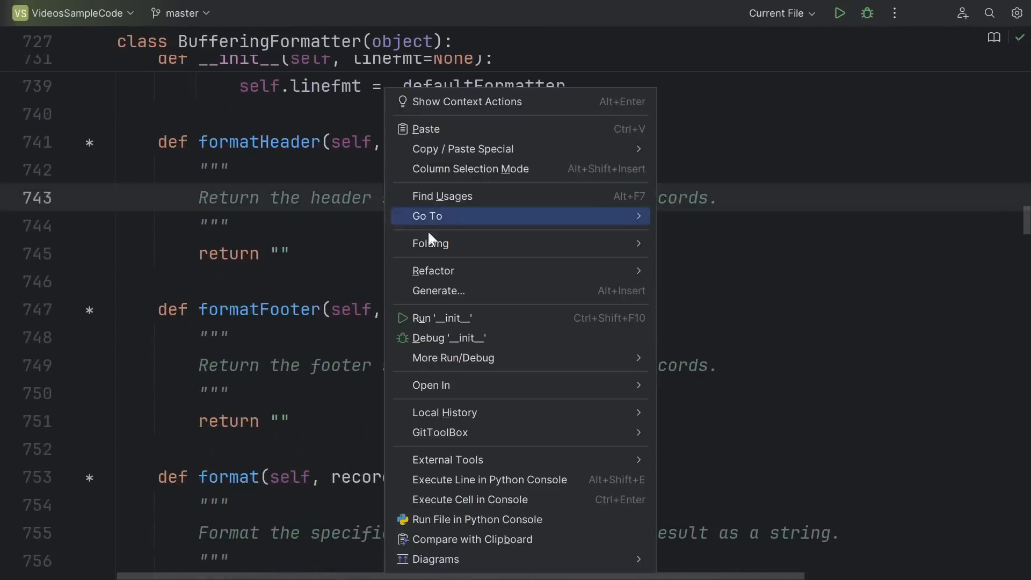
mouse_move(429, 242)
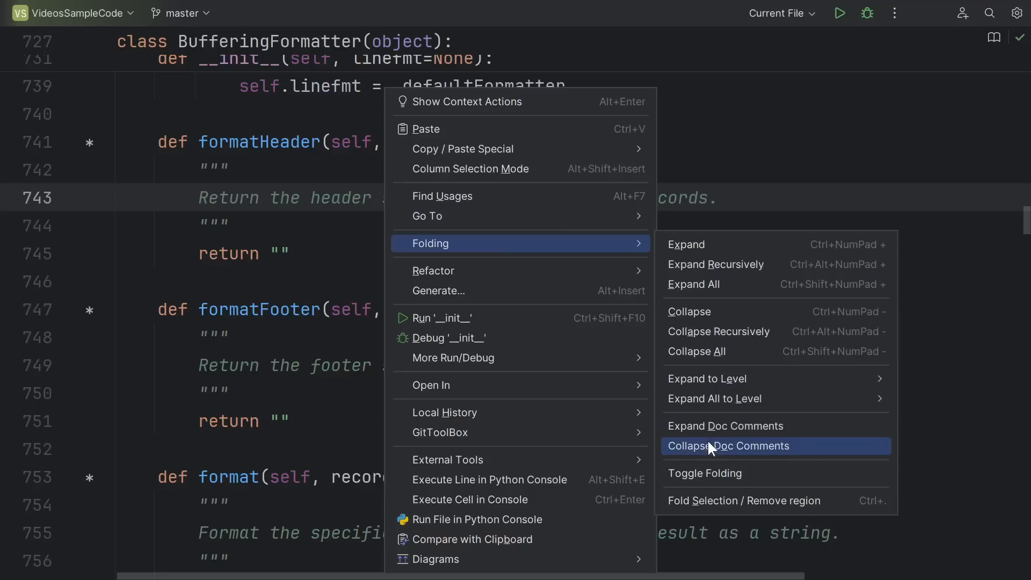
left_click(728, 445)
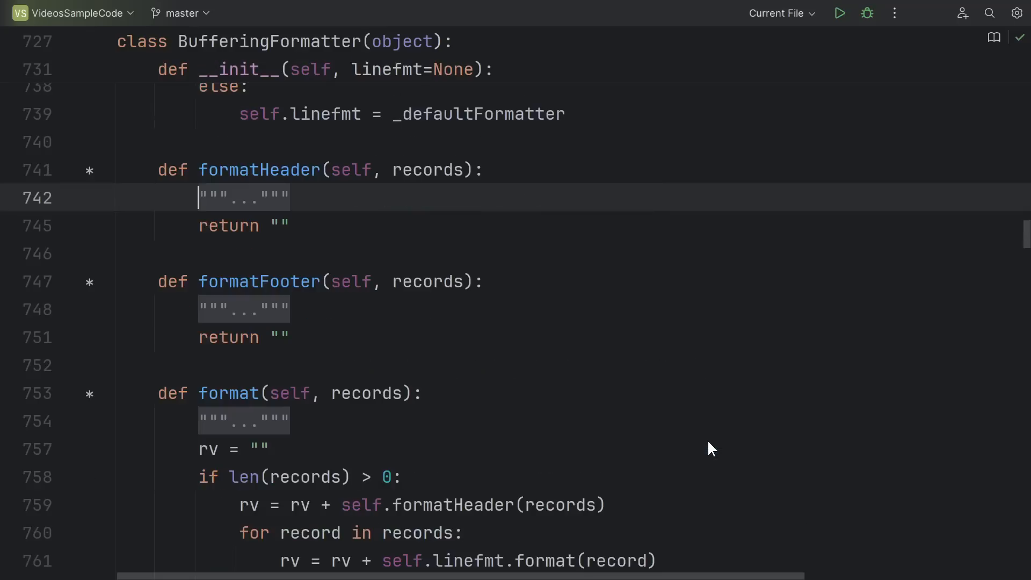
mouse_move(352, 203)
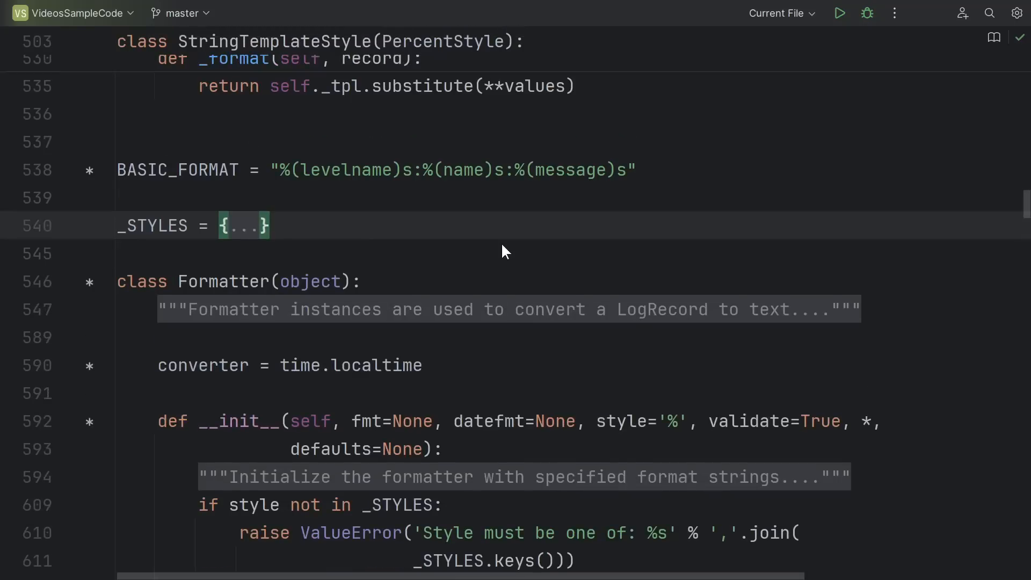
scroll("down", 3)
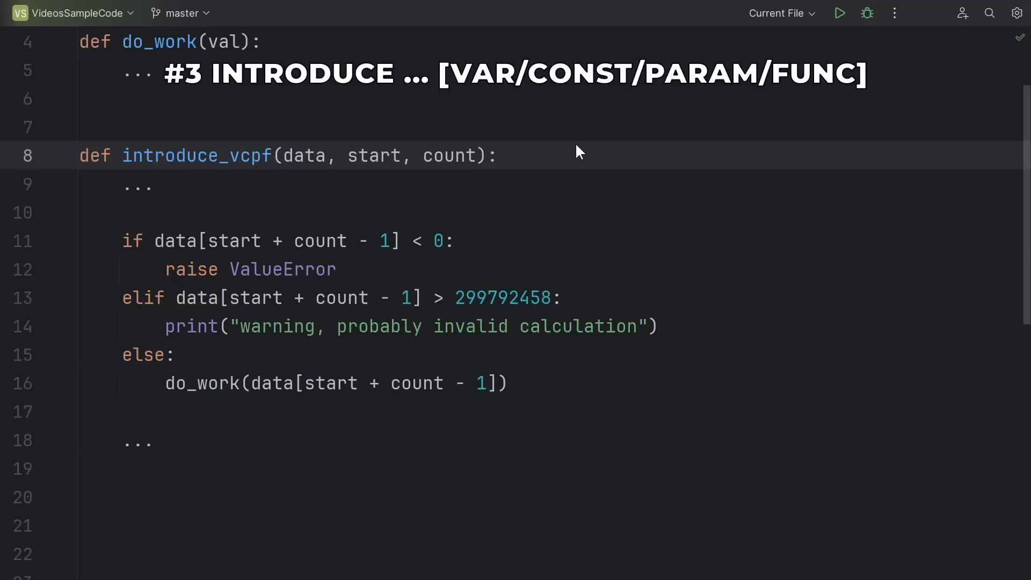
left_click(150, 184)
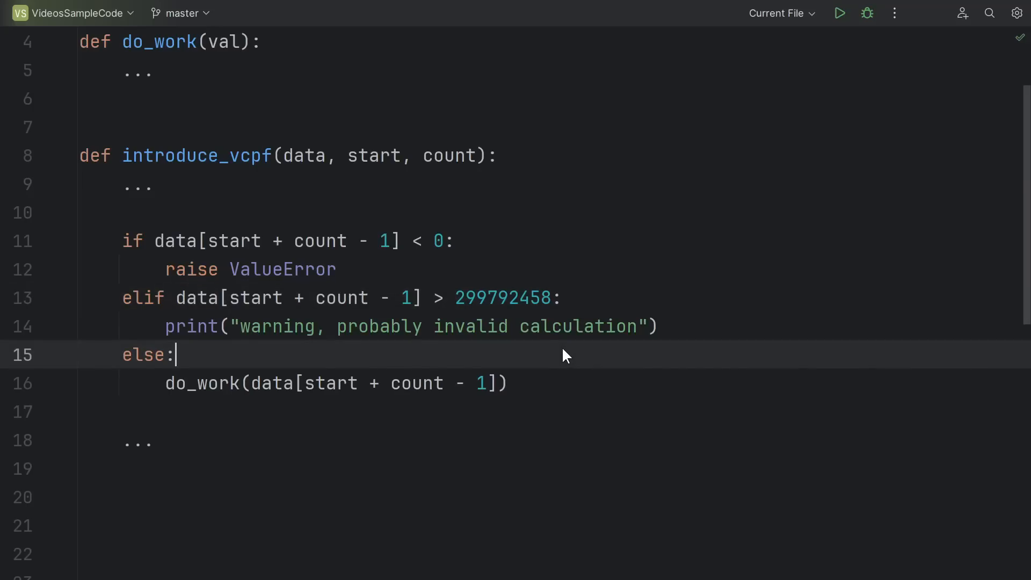
mouse_move(360, 187)
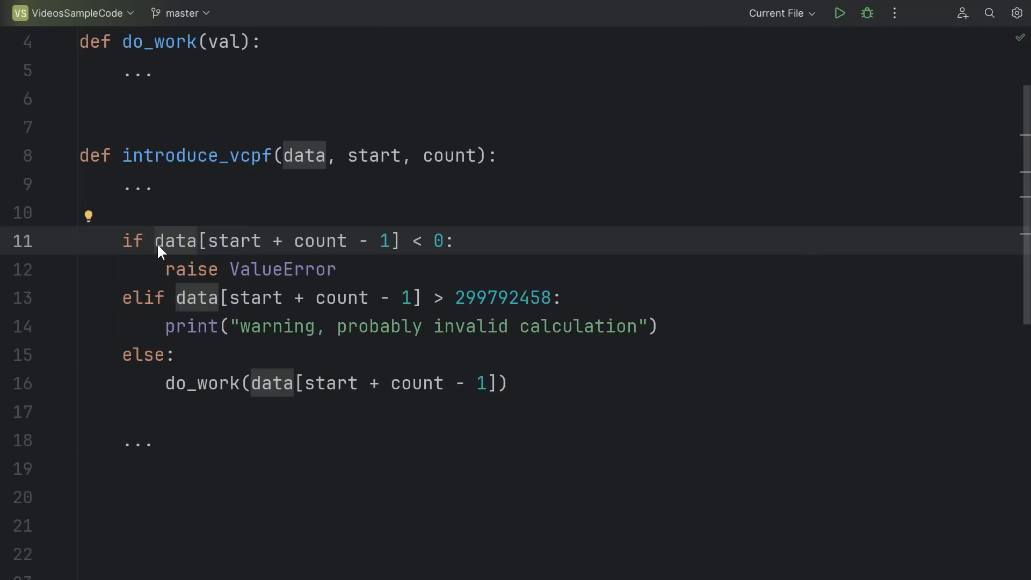
left_click_drag(155, 241, 391, 240)
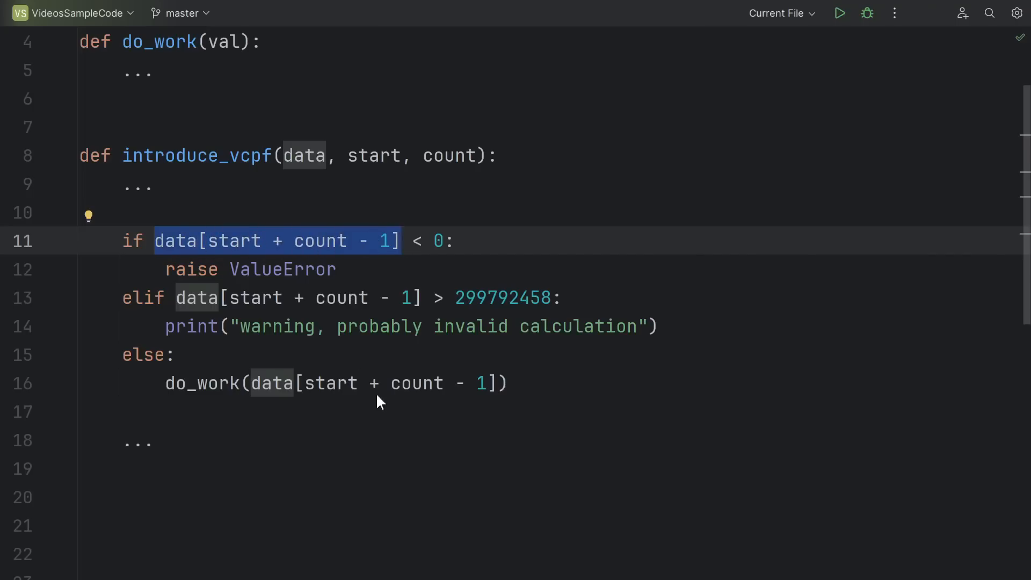
mouse_move(406, 247)
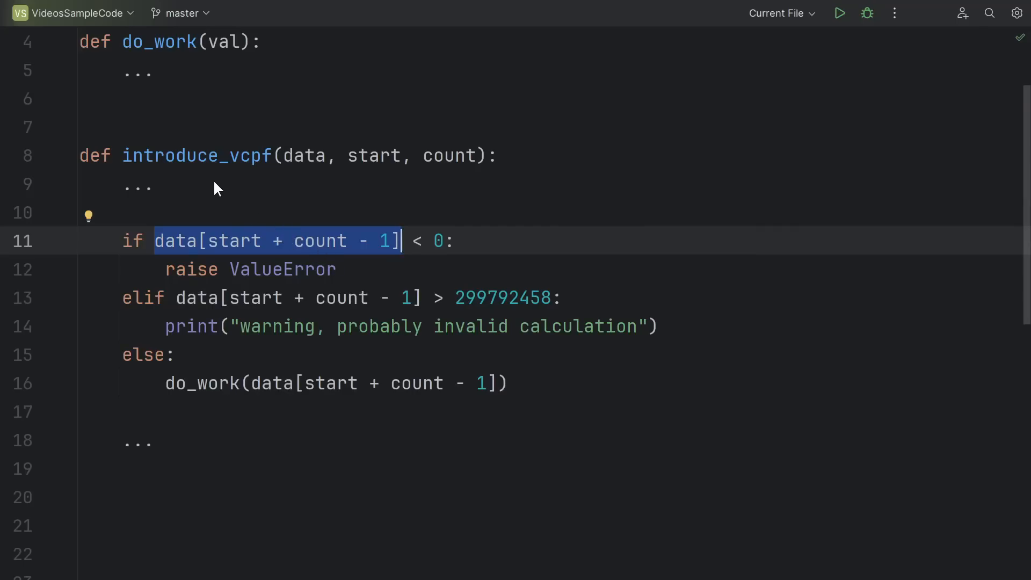
type("value = data[start + count - 1")
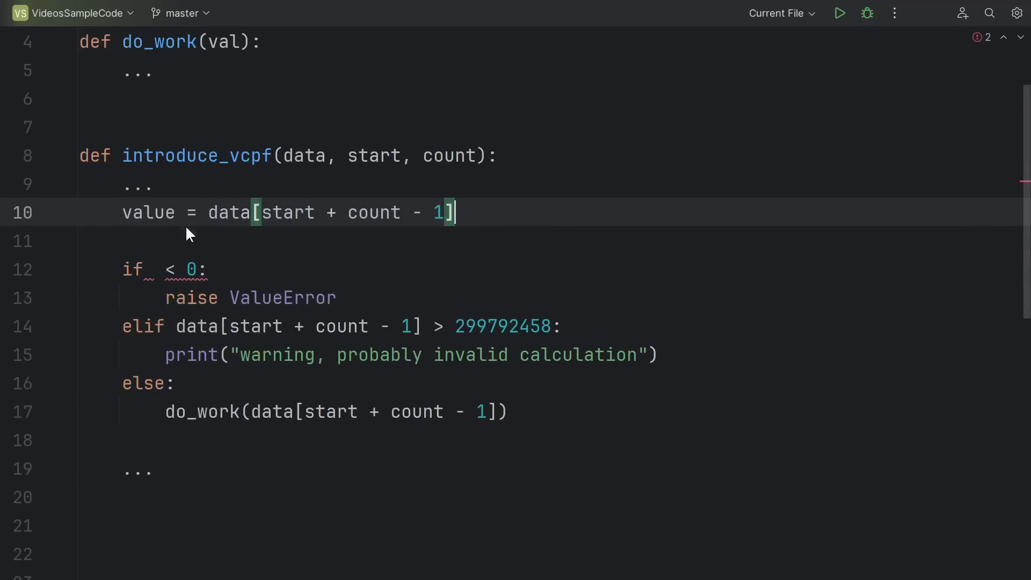
type("value")
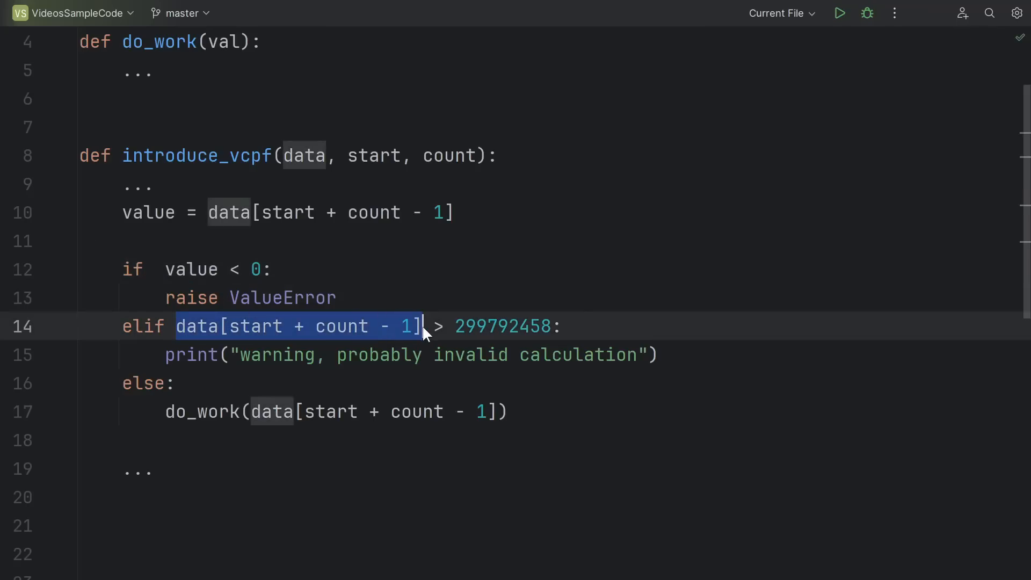
type("value")
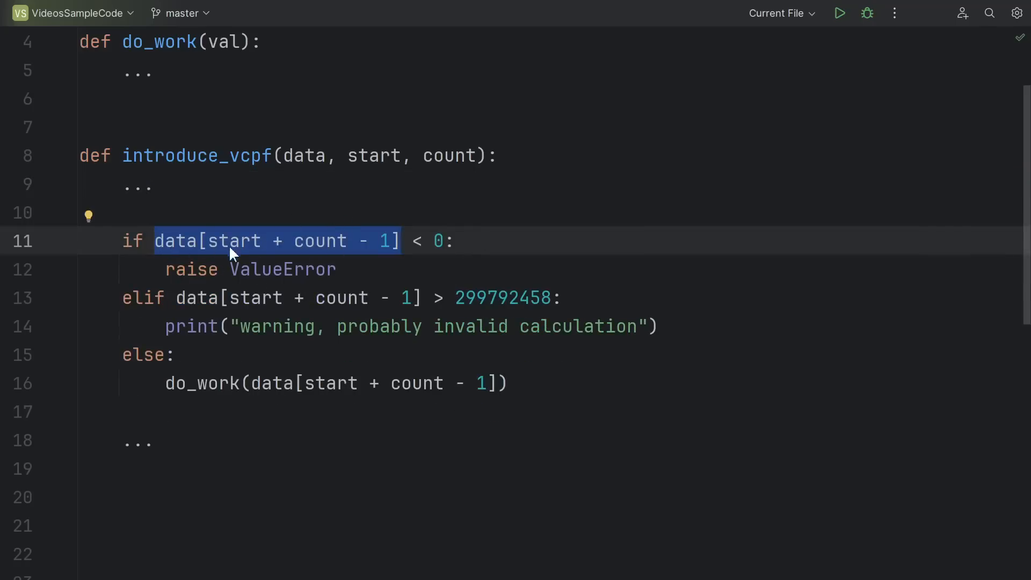
mouse_move(369, 263)
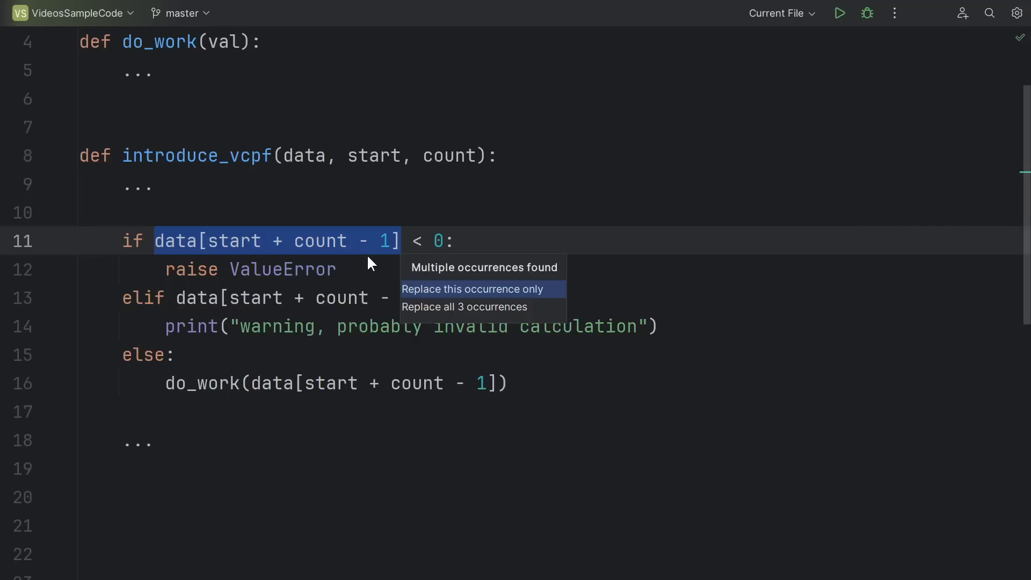
mouse_move(421, 291)
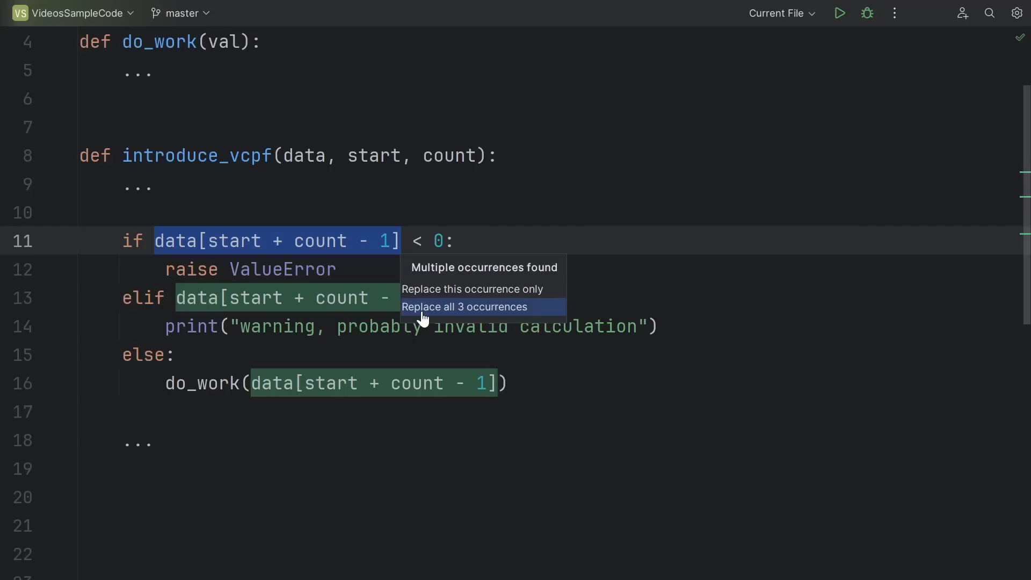
- Choose to replace all three occurrences of start + count - 1 with the new variable
left_click(464, 306)
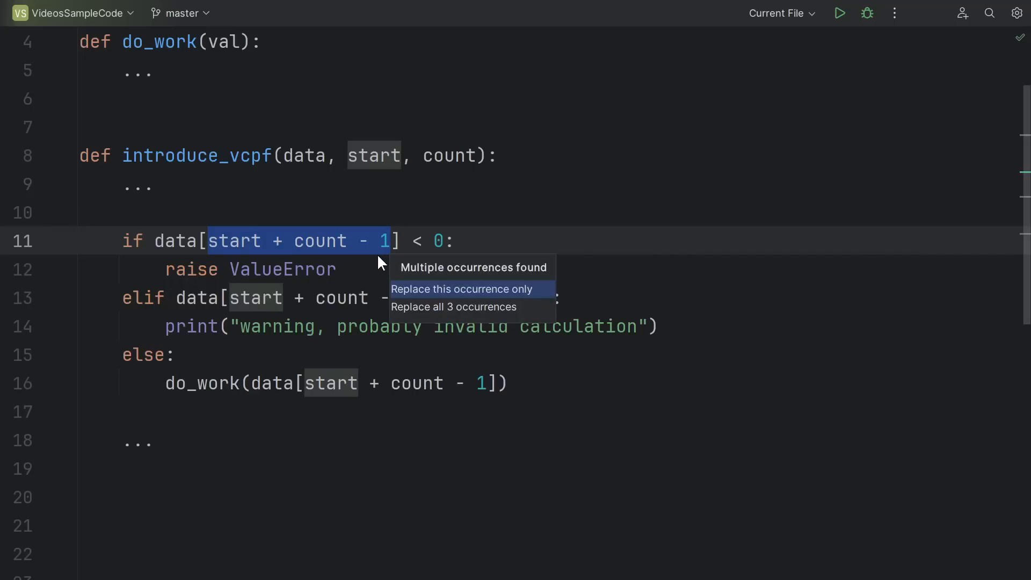
- Accept the variable end for all three occurrences and move the caret to 299792458
left_click(453, 306)
type("end")
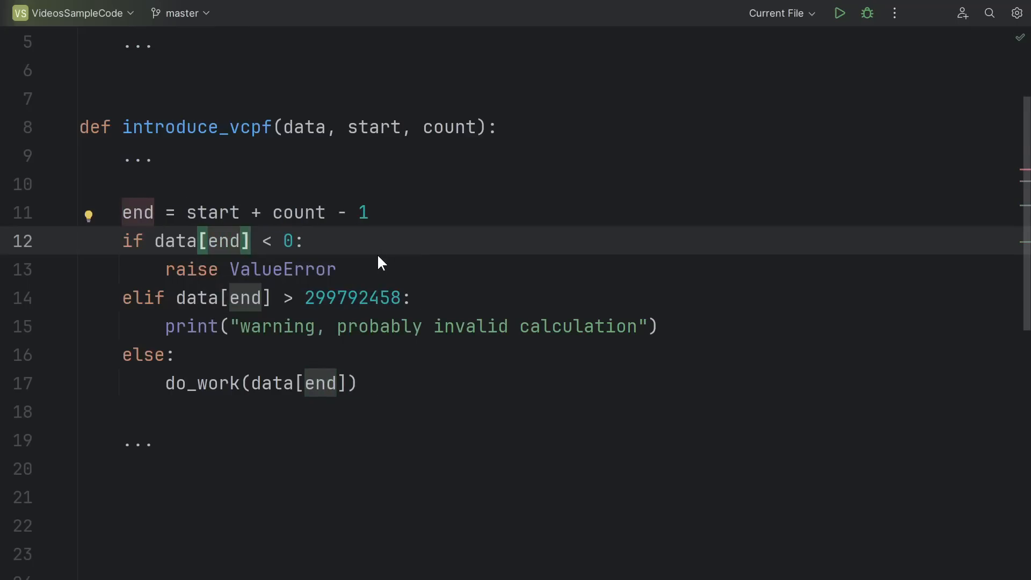
left_click(304, 239)
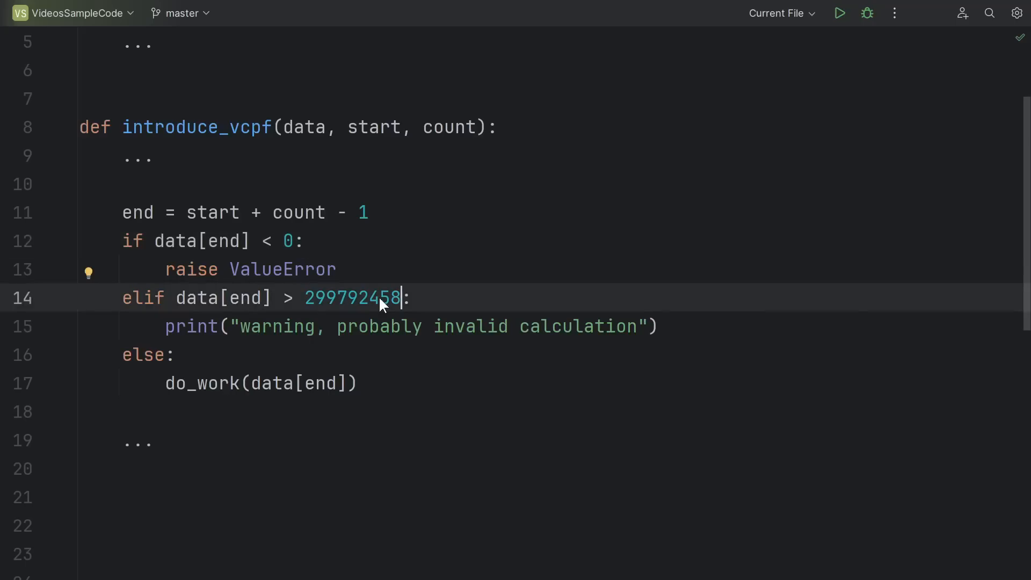
mouse_move(385, 309)
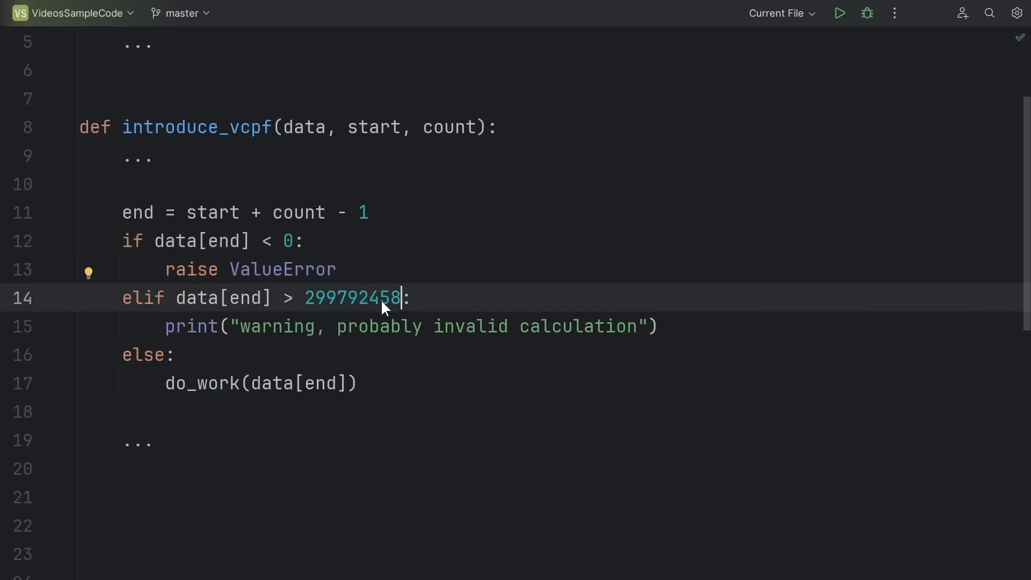
- Extract 299792458 into the module-level constant SPEED_OF_LIGHT used in the elif check
double_click(353, 297)
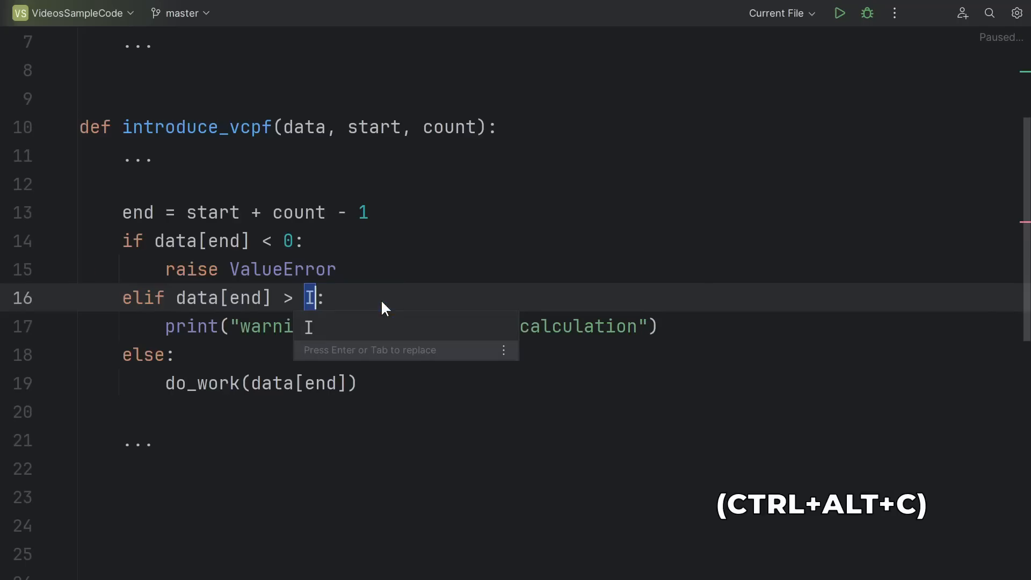
type("SPEED_OF_")
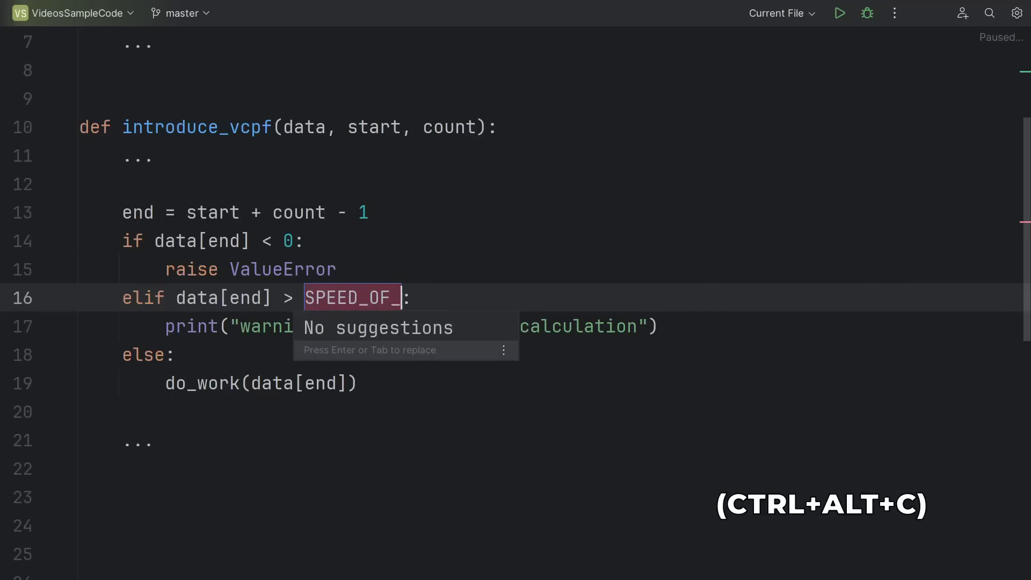
type("LIGHT")
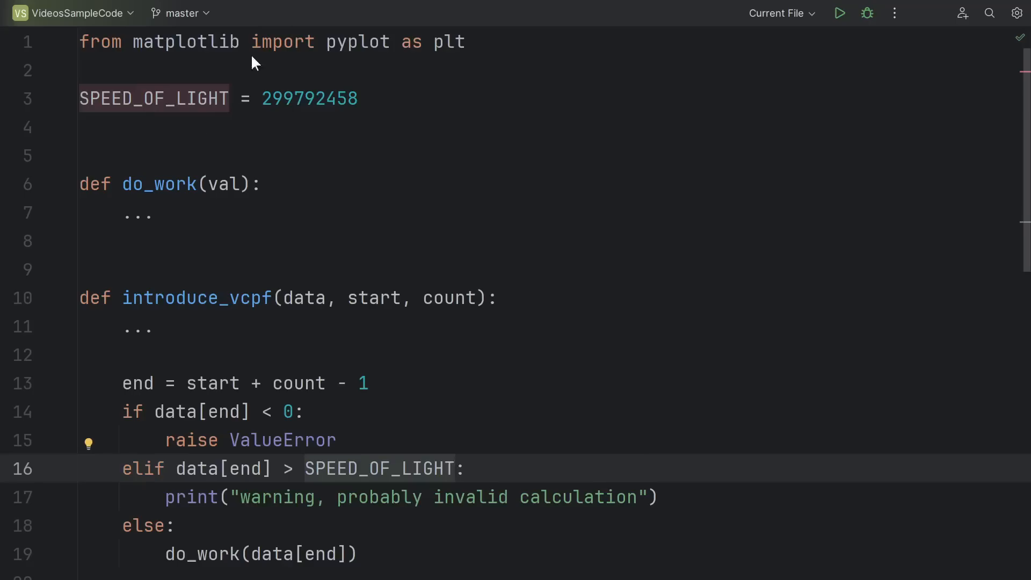
left_click(460, 99)
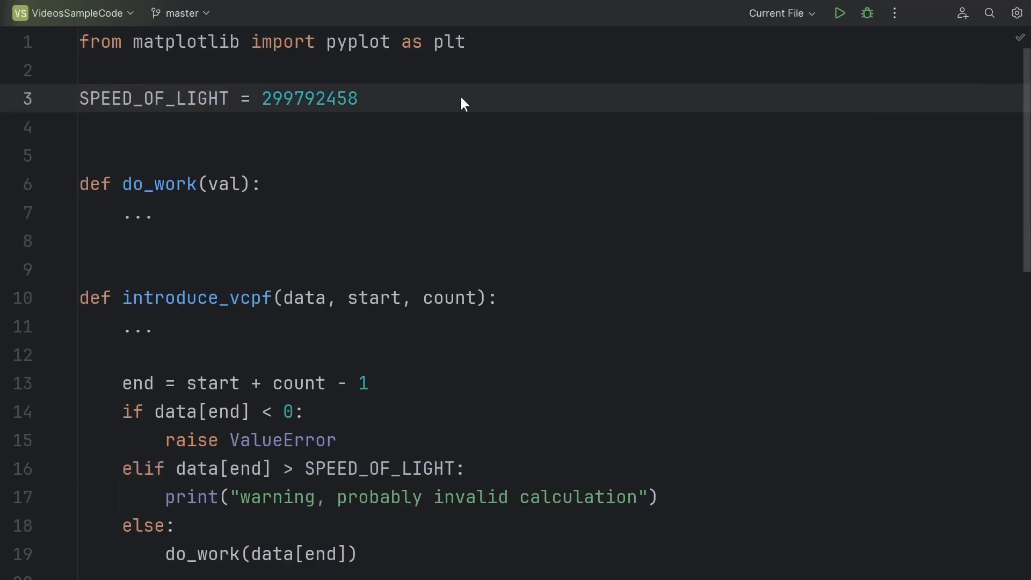
- Scroll down to process_events and place the caret in its for-loop
scroll("down", 3)
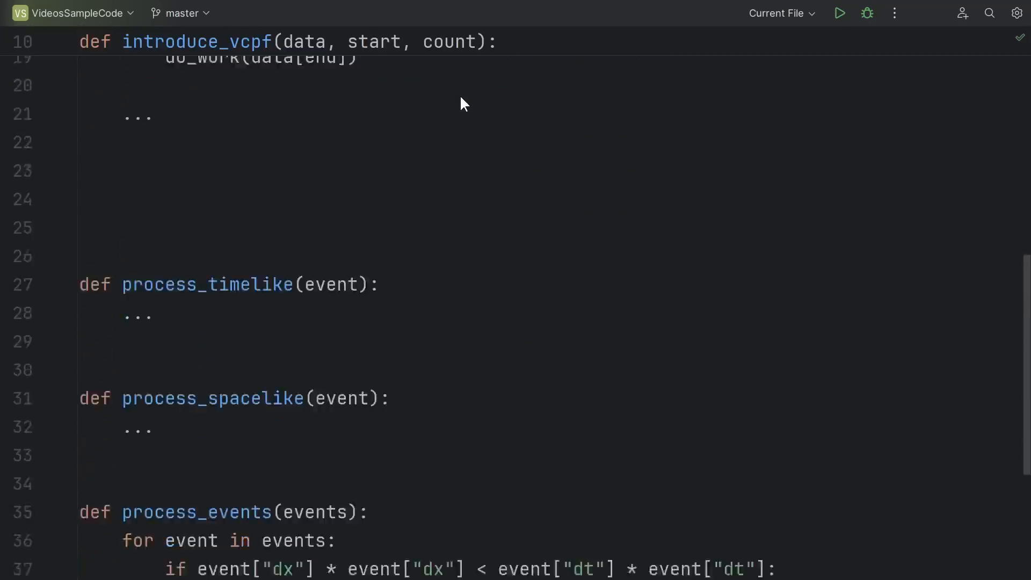
scroll("down", 3)
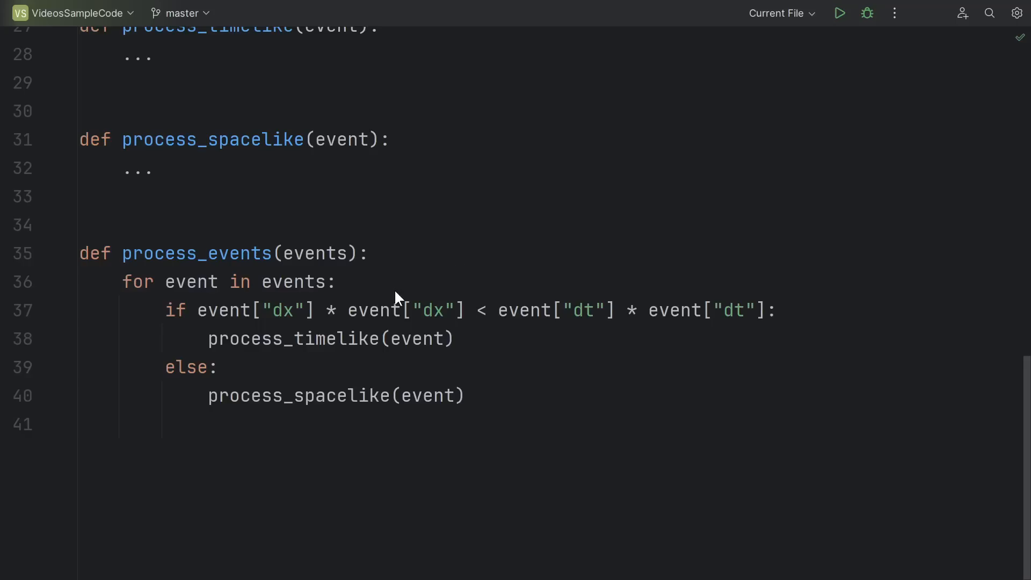
mouse_move(394, 294)
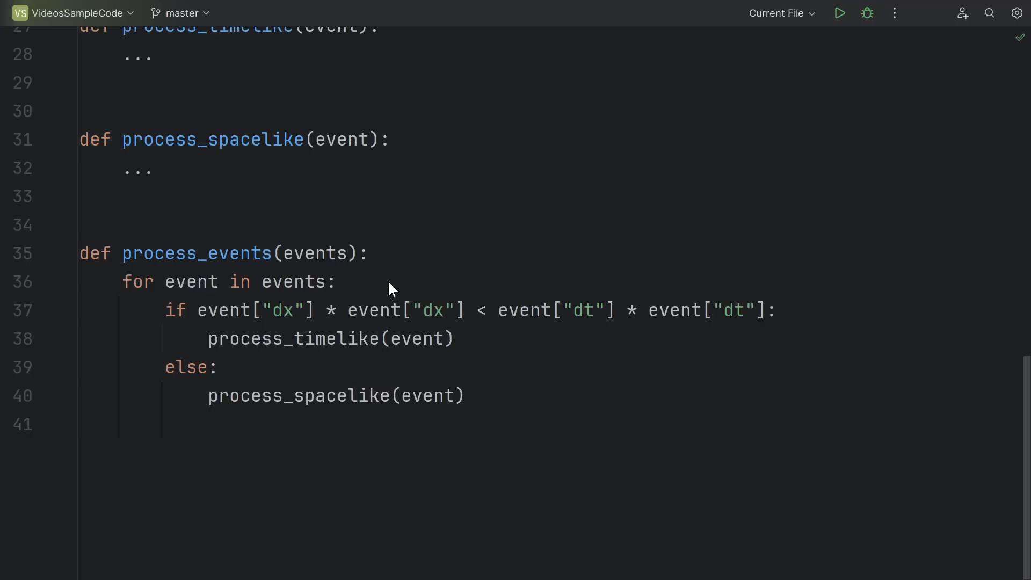
left_click(371, 253)
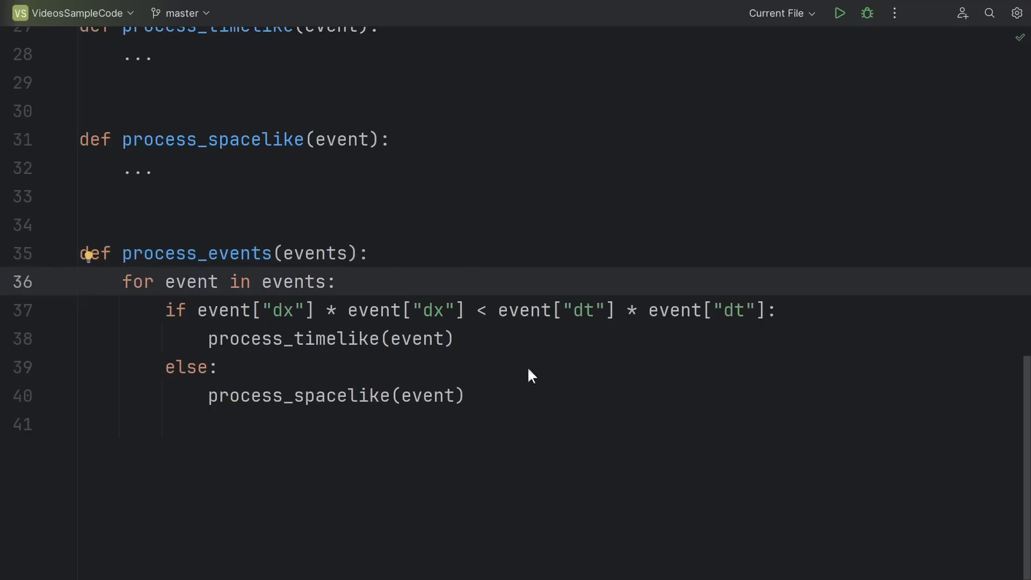
mouse_move(487, 386)
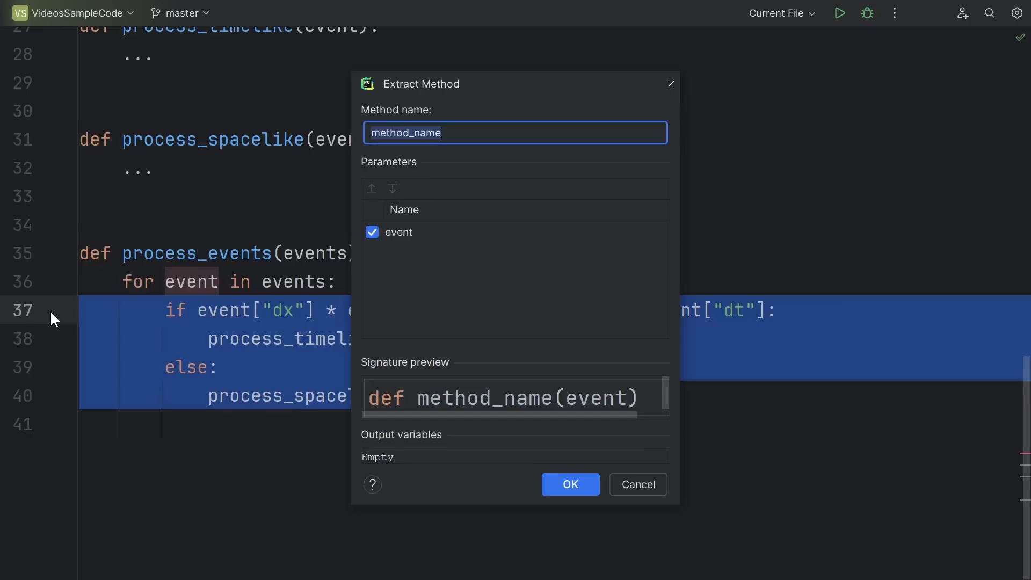
- Extract the loop's timelike/spacelike branching into a new function named process_event
type("process_event")
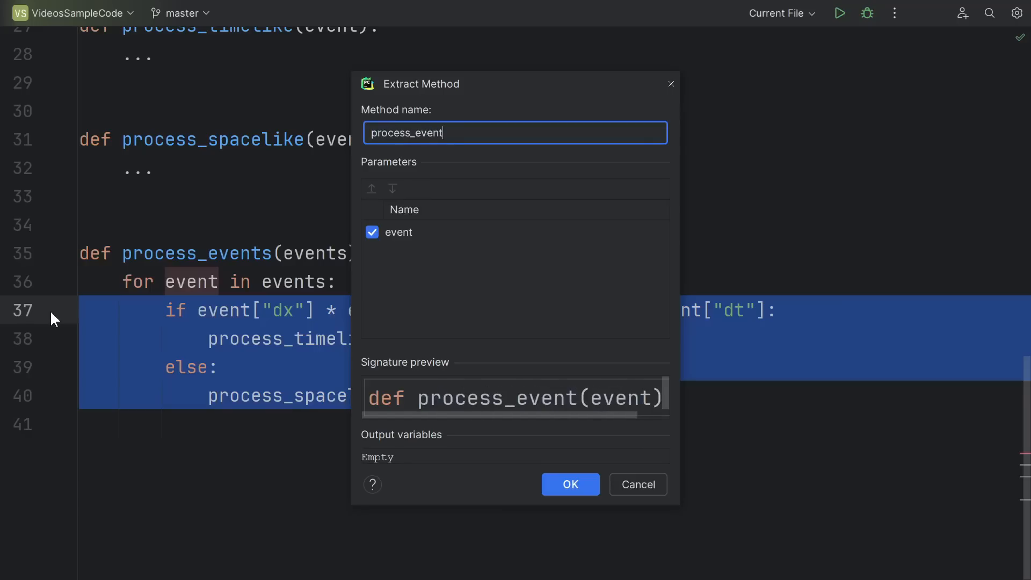
mouse_move(441, 185)
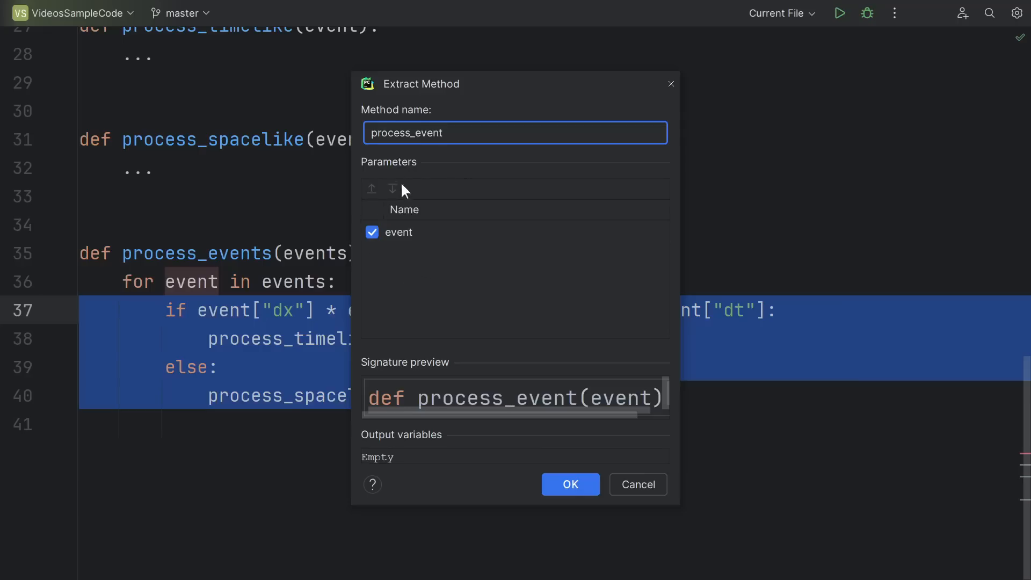
mouse_move(411, 428)
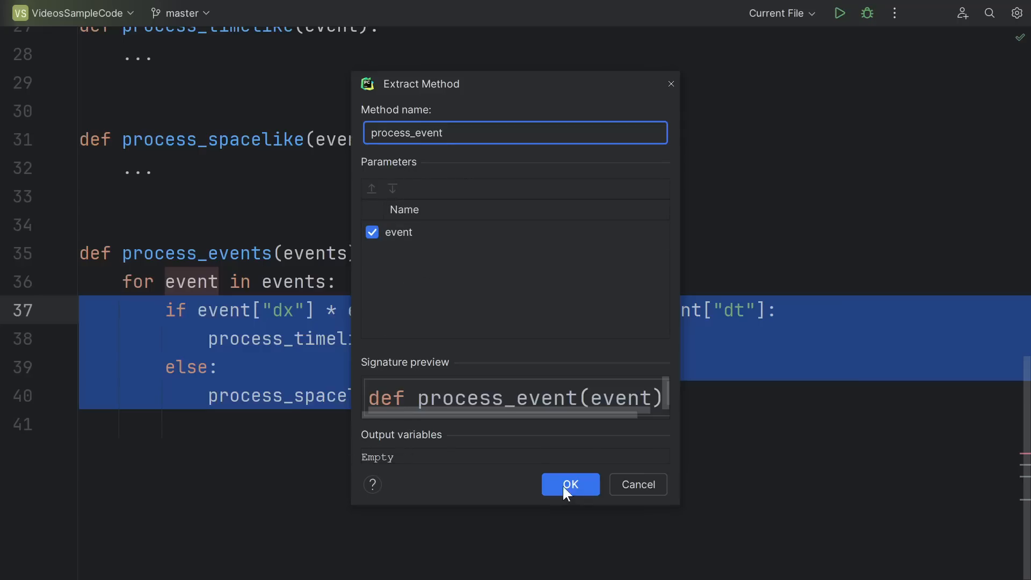
left_click(569, 484)
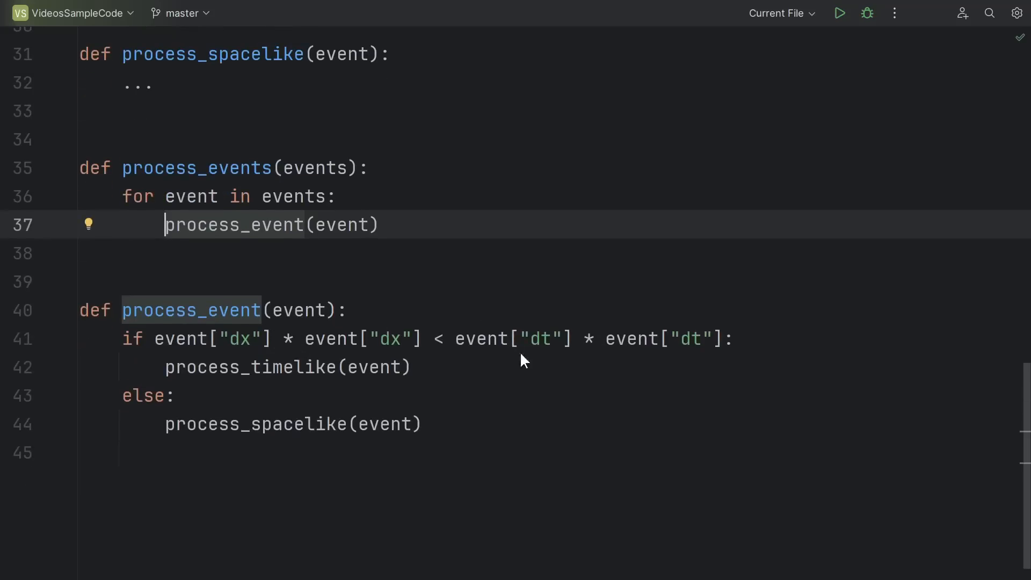
- Extract the selected dx*dx < dt*dt comparison into a new function named is_timelike
double_click(183, 339)
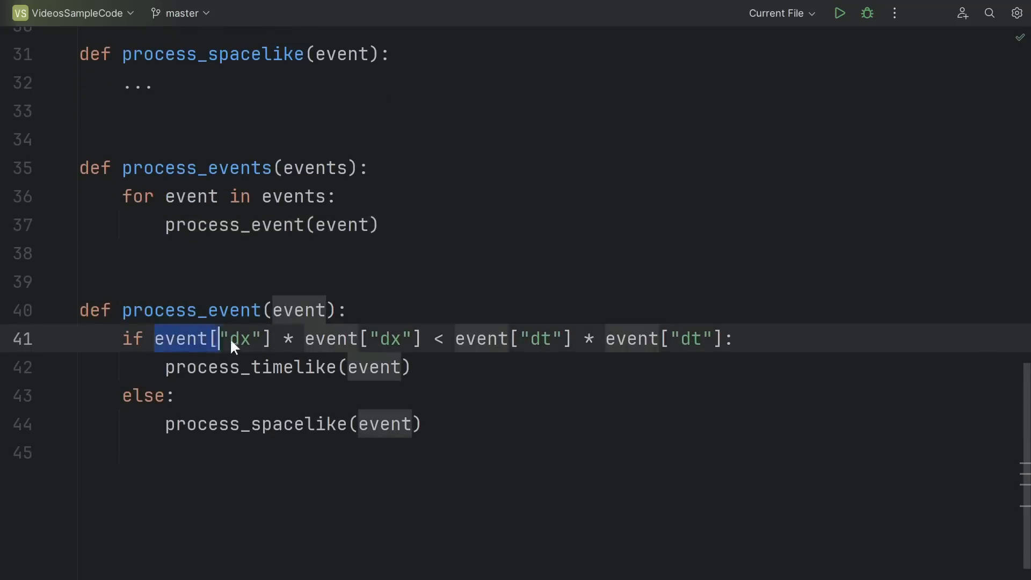
left_click_drag(233, 339, 716, 338)
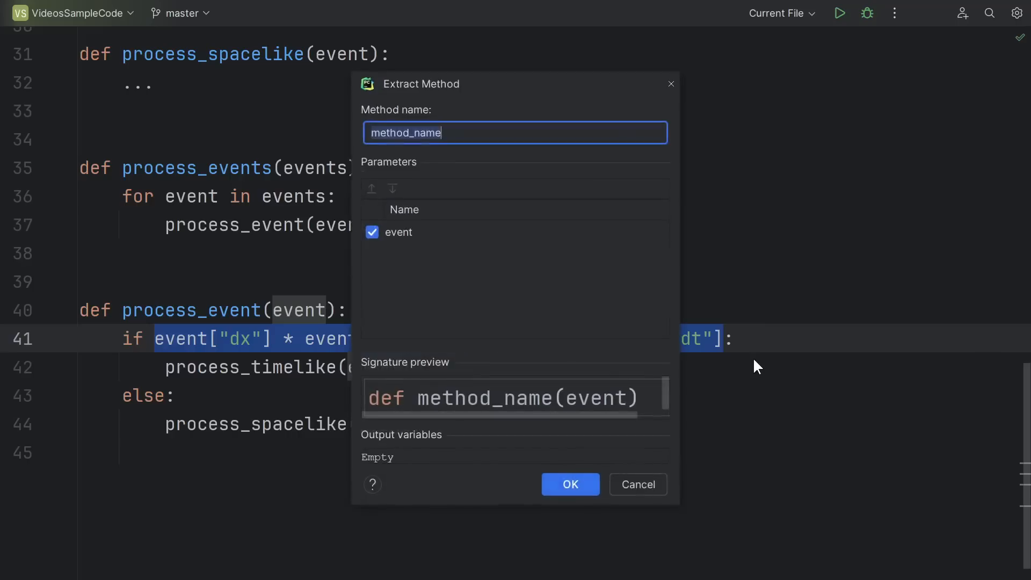
type("is_time")
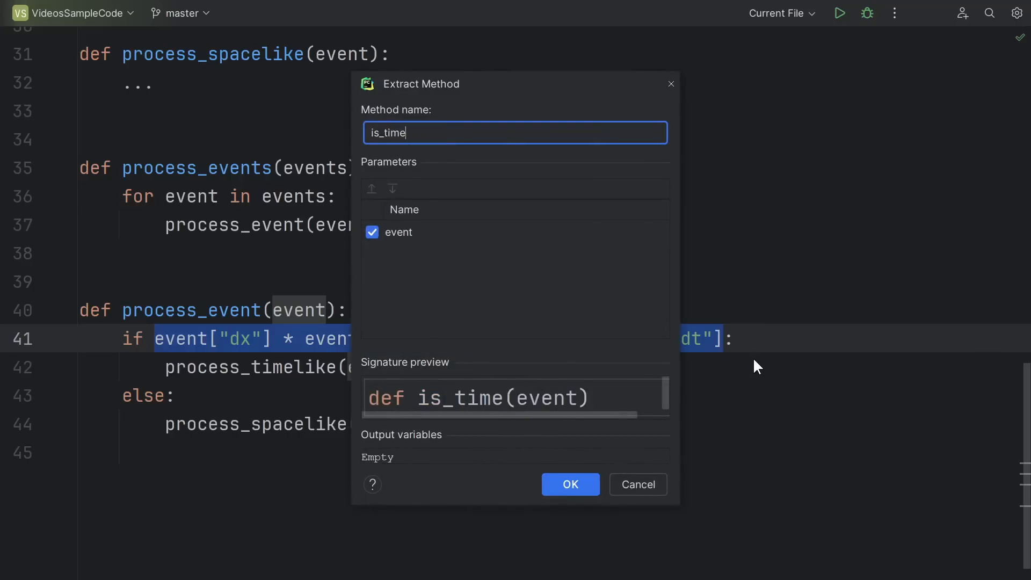
left_click(569, 484)
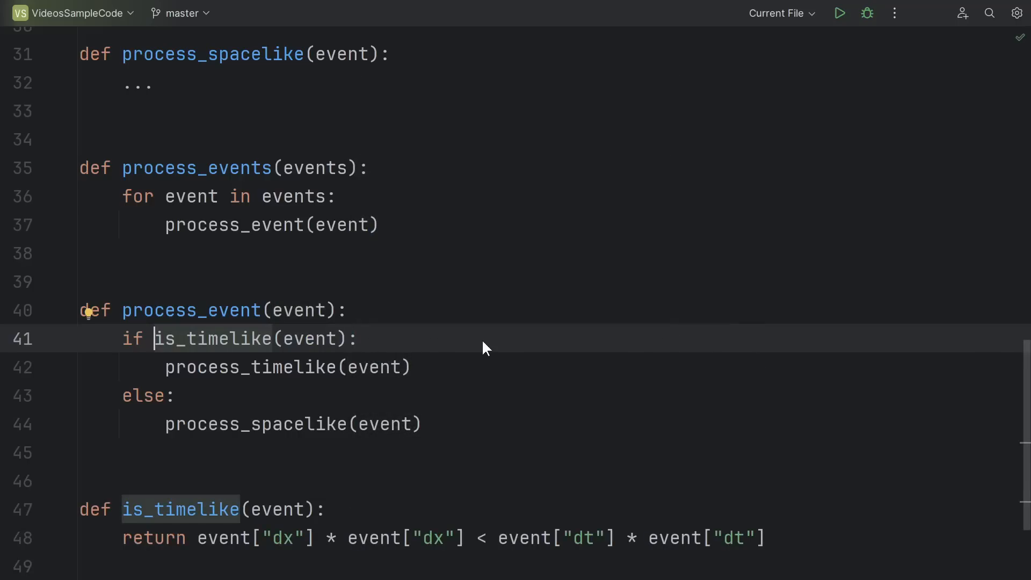
scroll("down", 3)
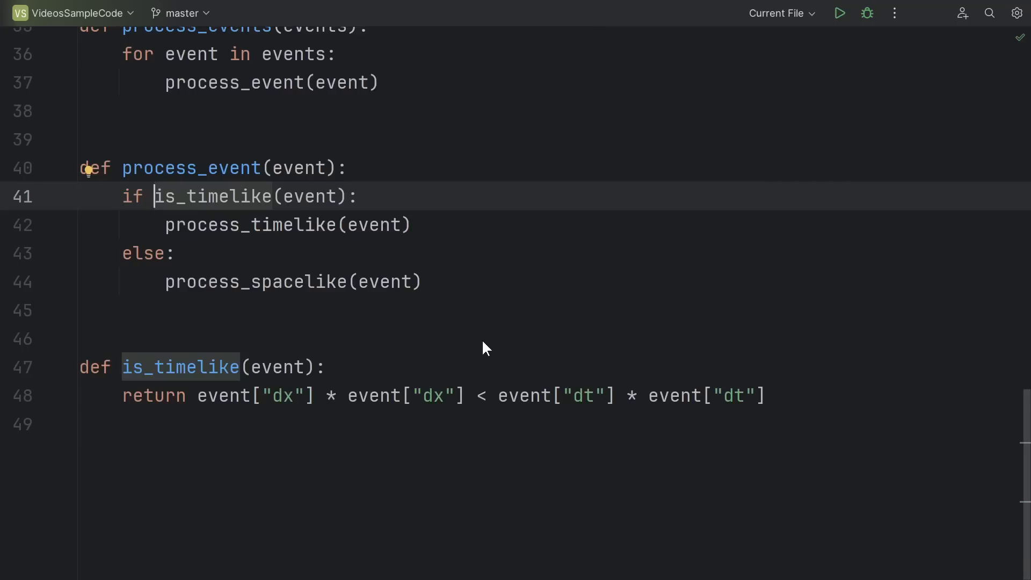
mouse_move(495, 367)
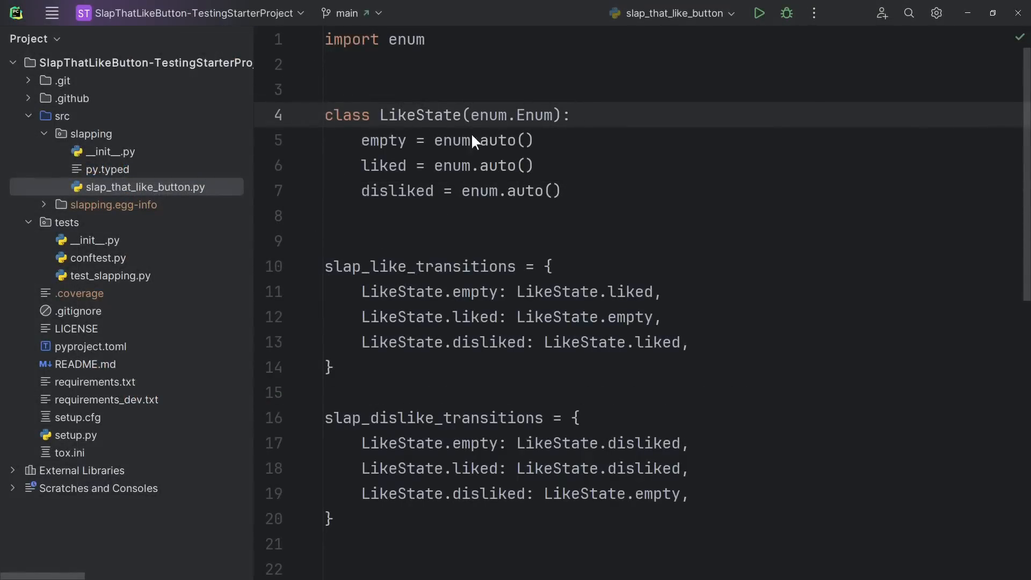
mouse_move(608, 117)
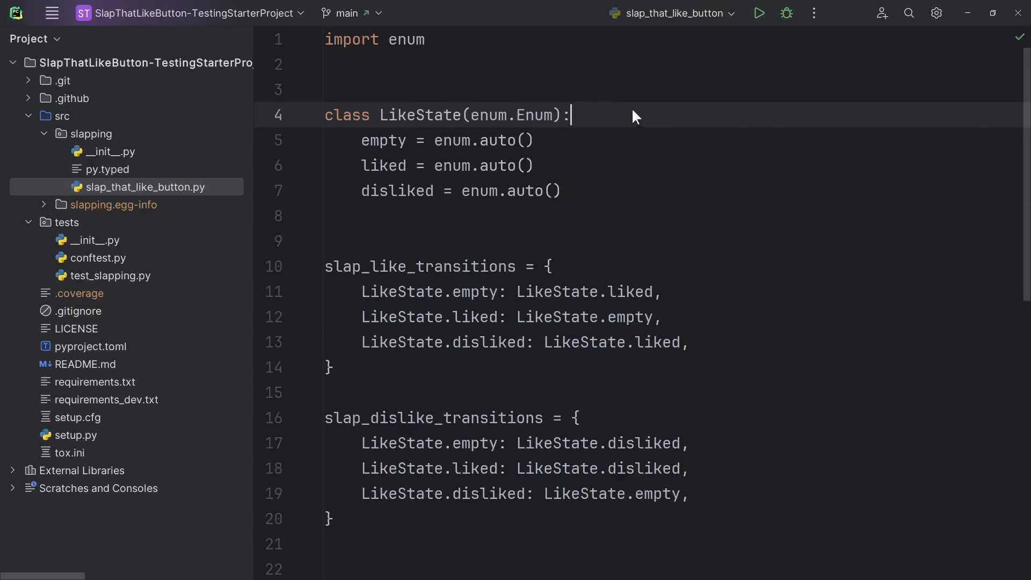
mouse_move(626, 117)
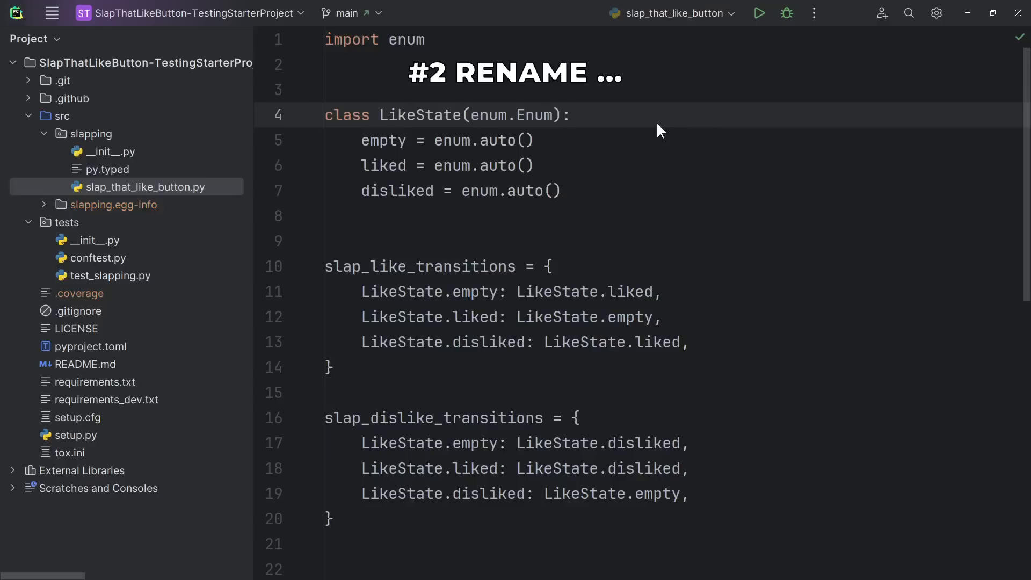
- Select the module-level slap_like_transitions dictionary name to begin renaming it
double_click(419, 267)
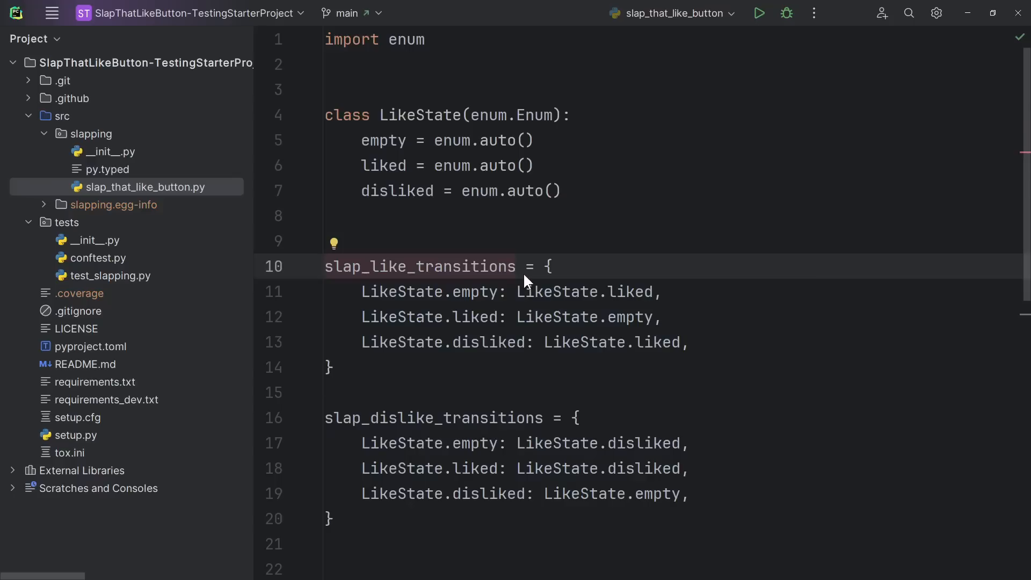
mouse_move(554, 232)
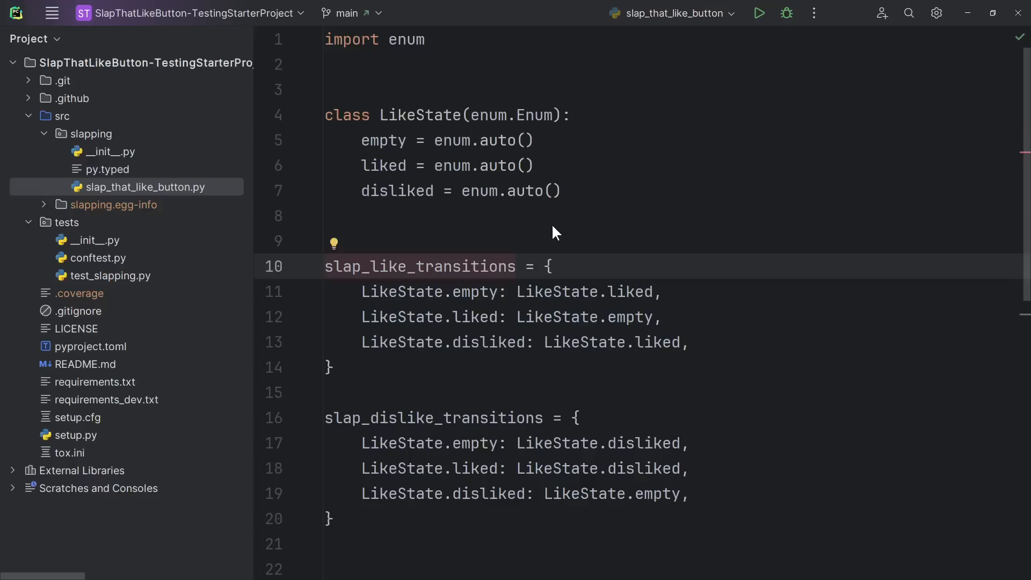
left_click(514, 266)
type("_")
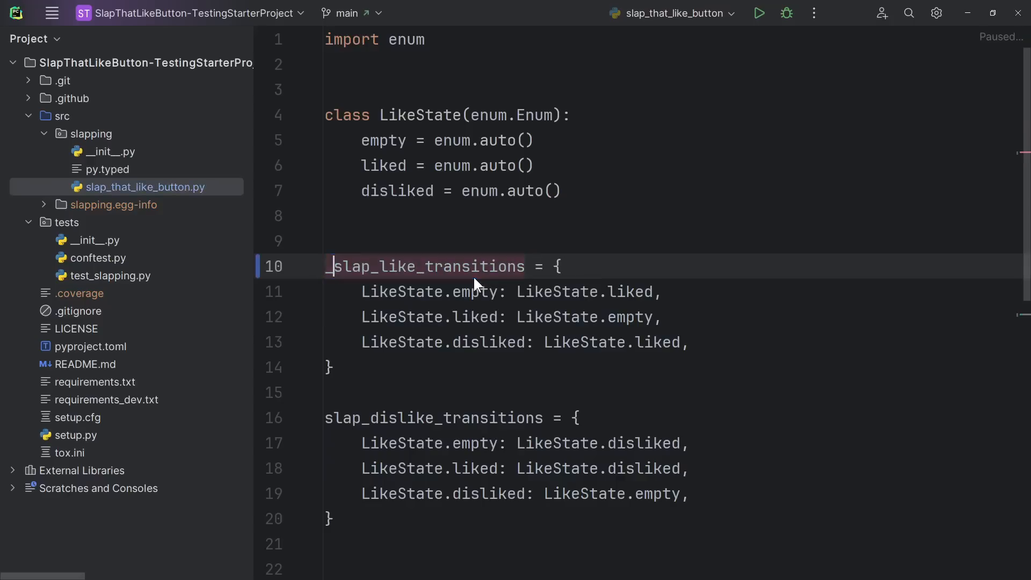
- Rename slap_dislike_transitions to _slap_dislike_transitions and review slap_like and slap_dislike using the private names
double_click(432, 418)
type("_")
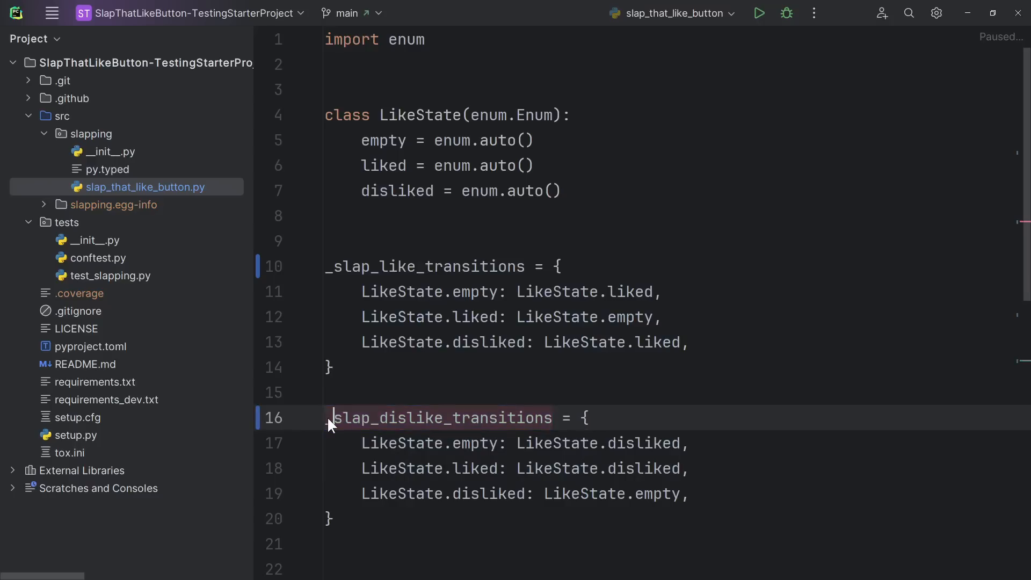
scroll("down", 3)
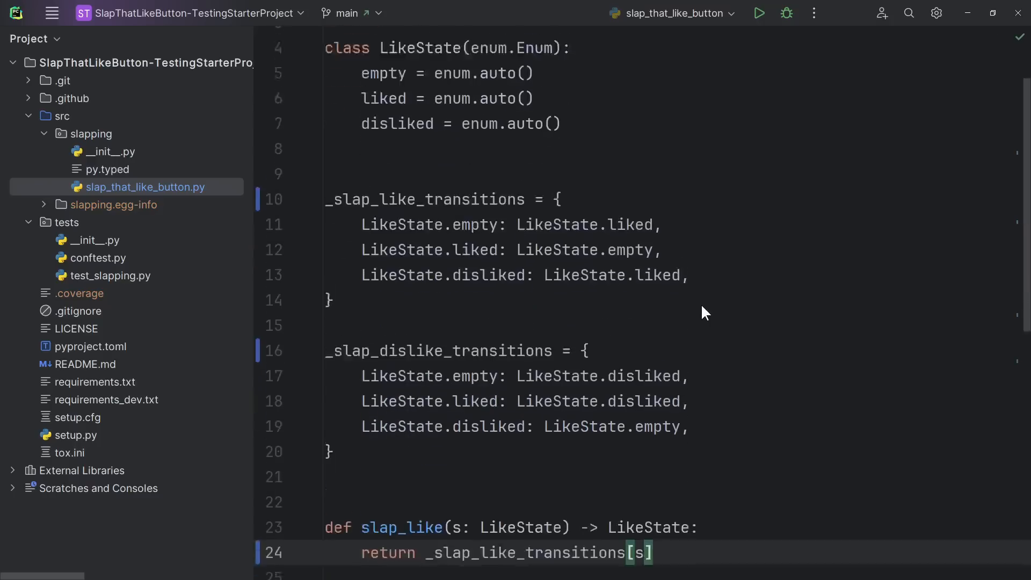
scroll("down", 3)
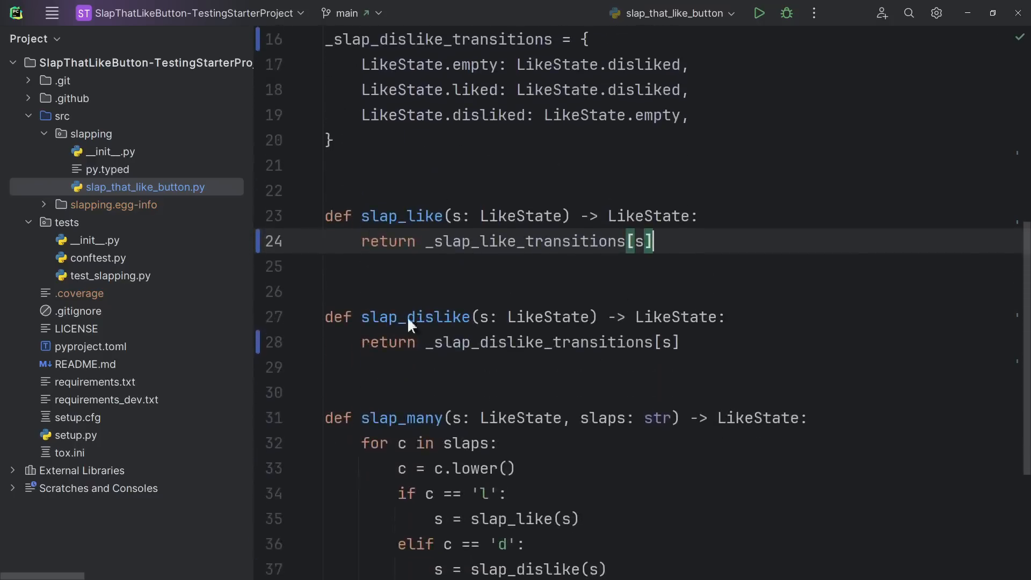
mouse_move(690, 242)
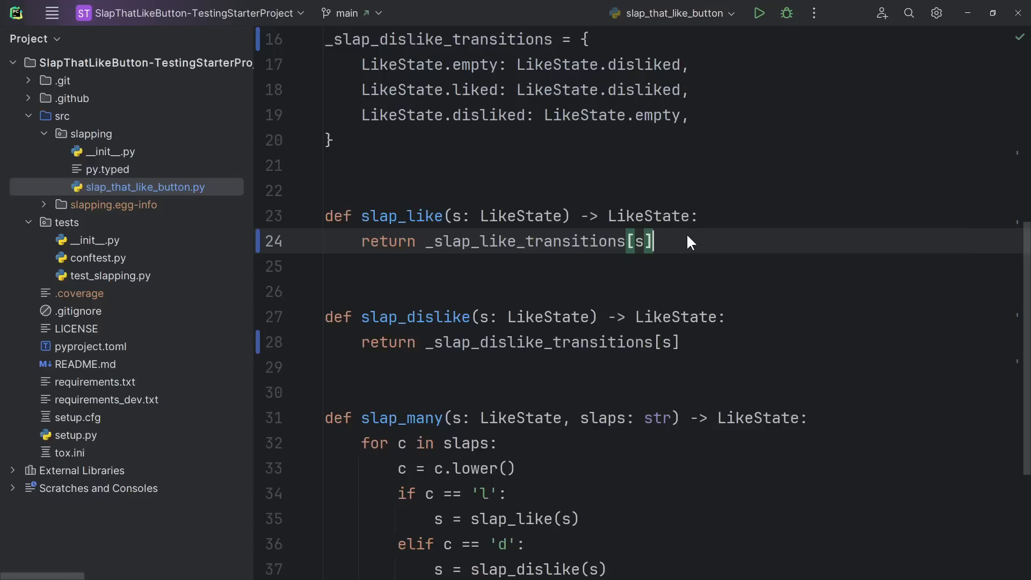
mouse_move(681, 240)
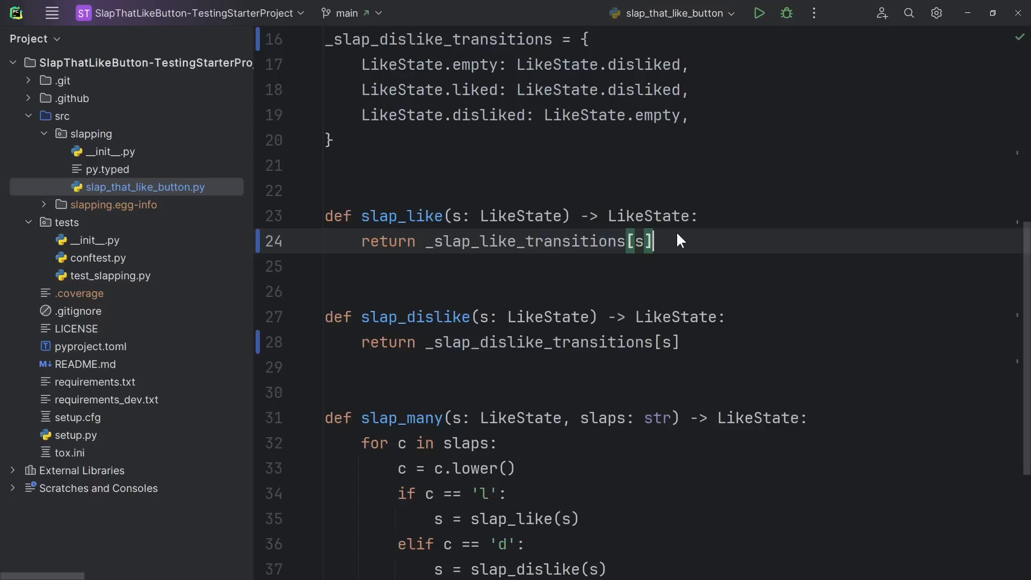
scroll("down", 3)
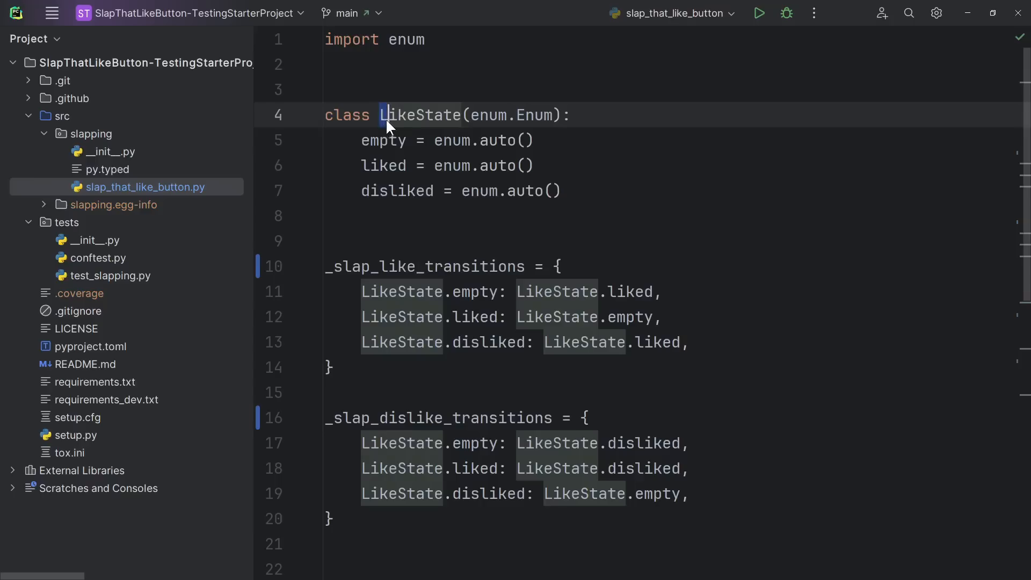
- Rename the LikeState enum to YTLikeState across the dictionaries and slap_like, slap_dislike, slap_many signatures
double_click(420, 115)
type("YT")
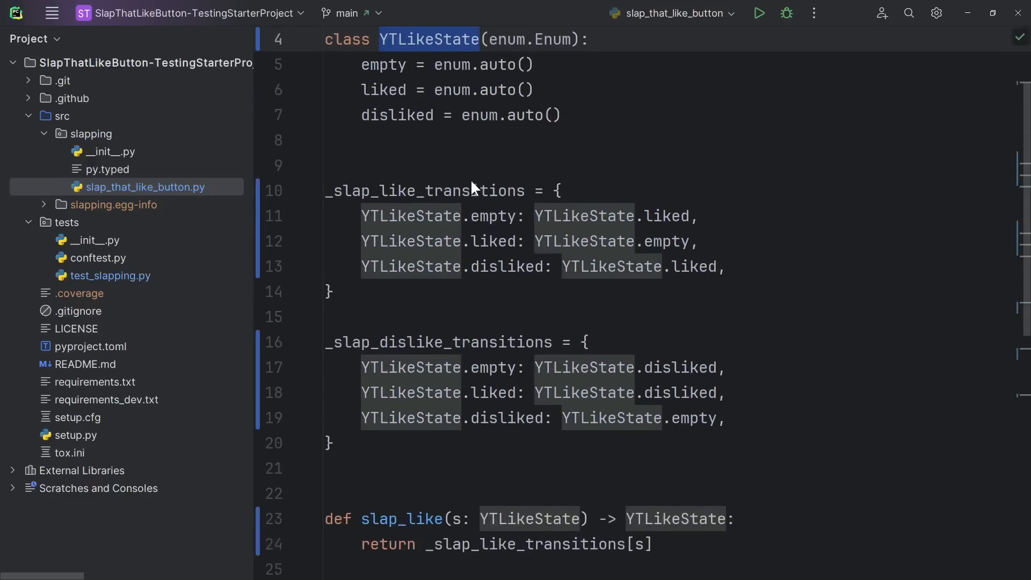
scroll("down", 3)
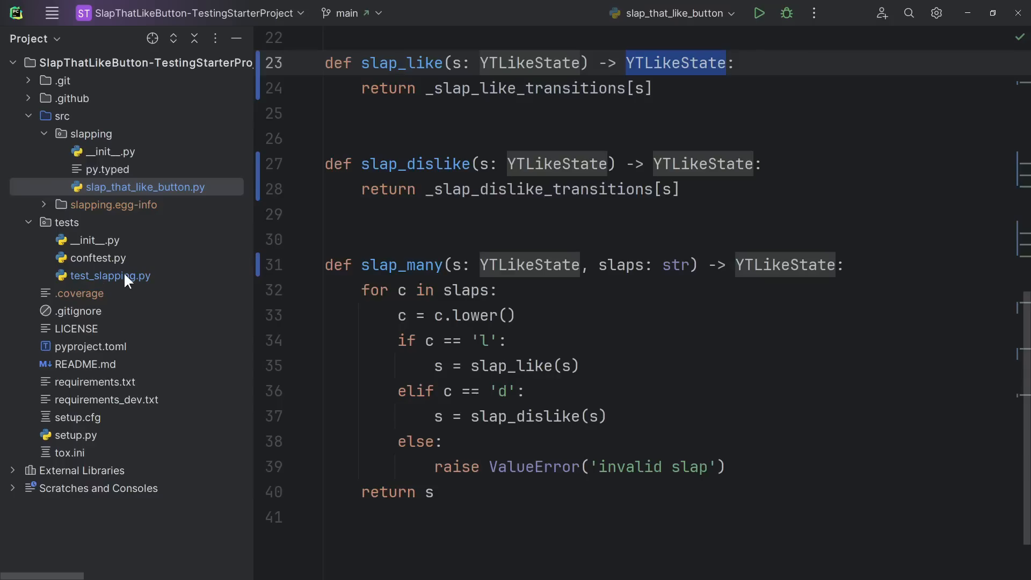
left_click(112, 276)
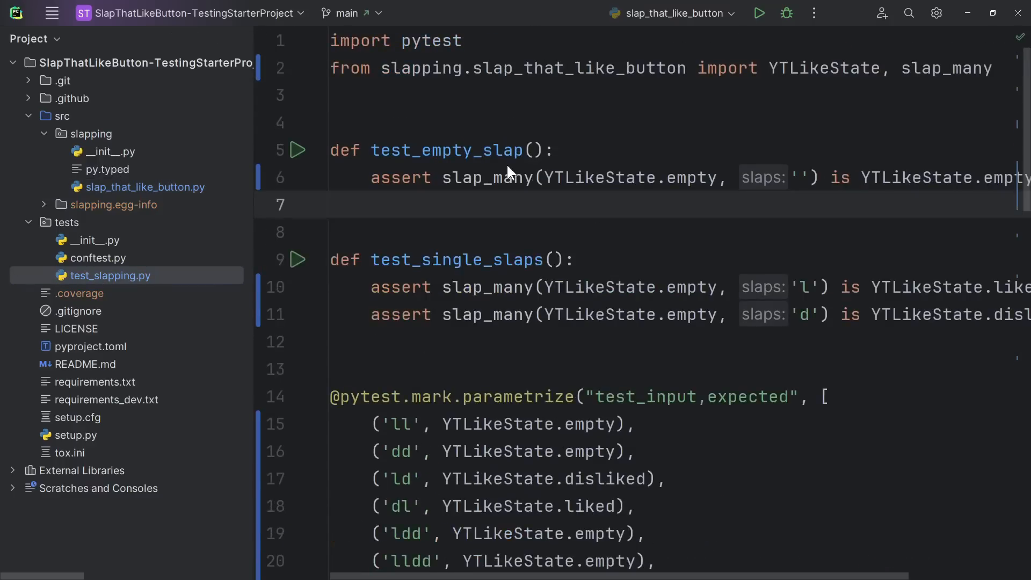
double_click(597, 177)
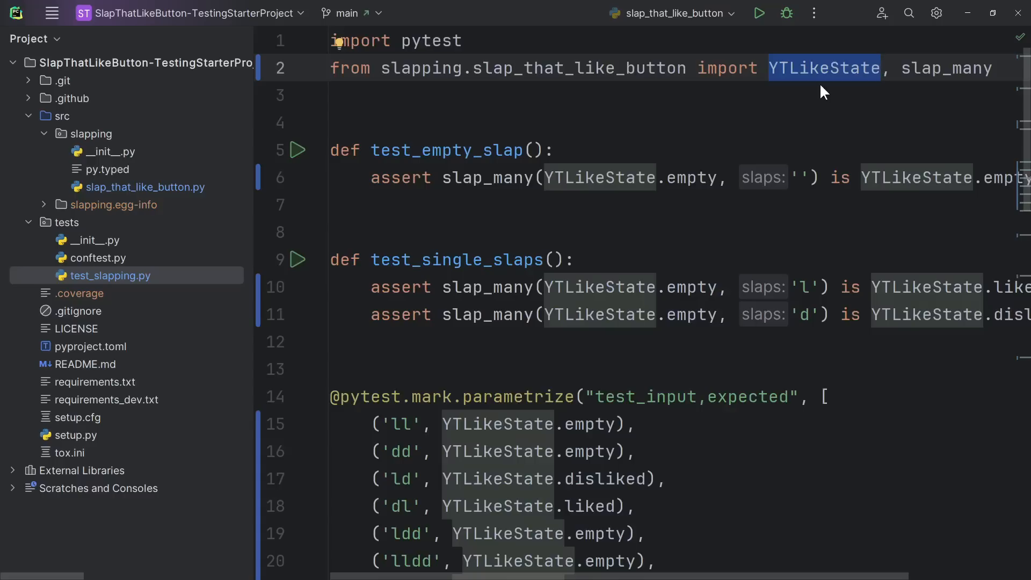
mouse_move(883, 80)
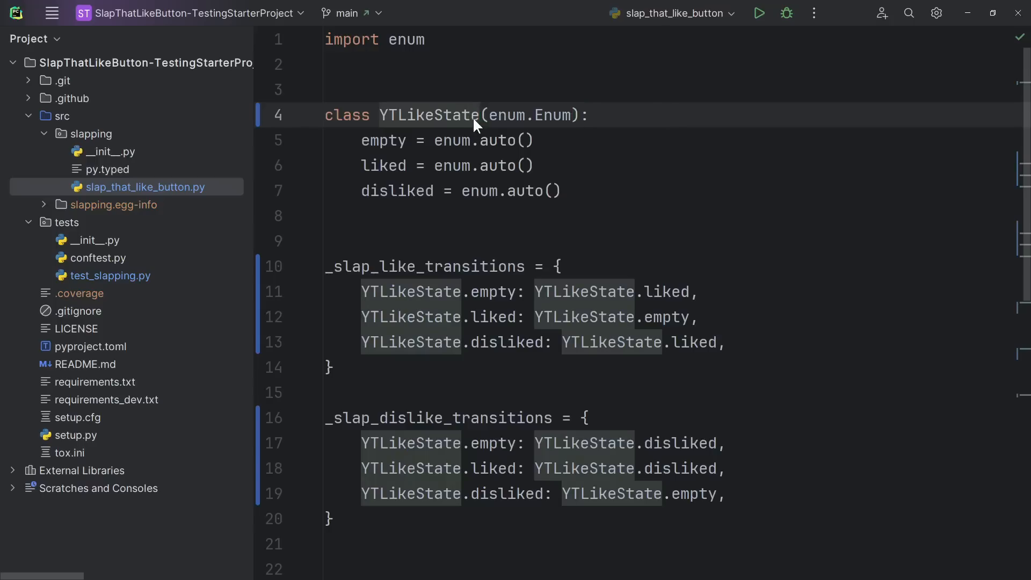
- Move YTLikeState into a new state.py module and view its contents there
left_click(470, 115)
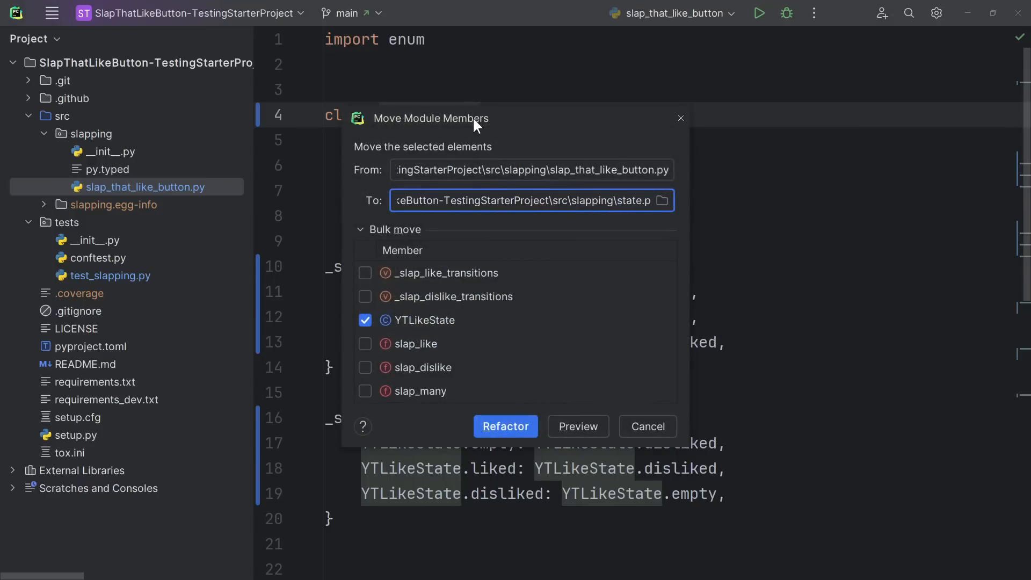
left_click(504, 427)
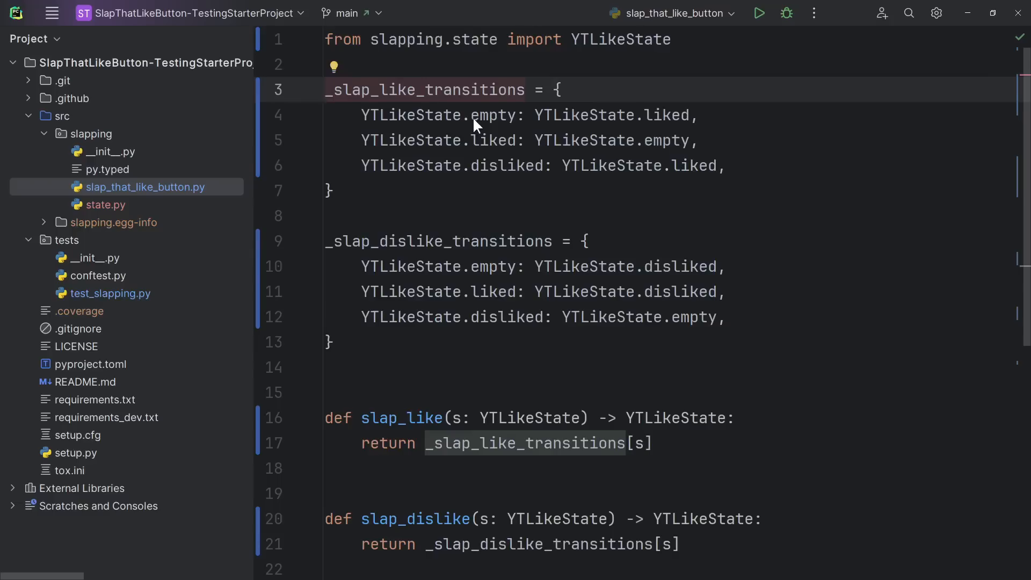
left_click(106, 204)
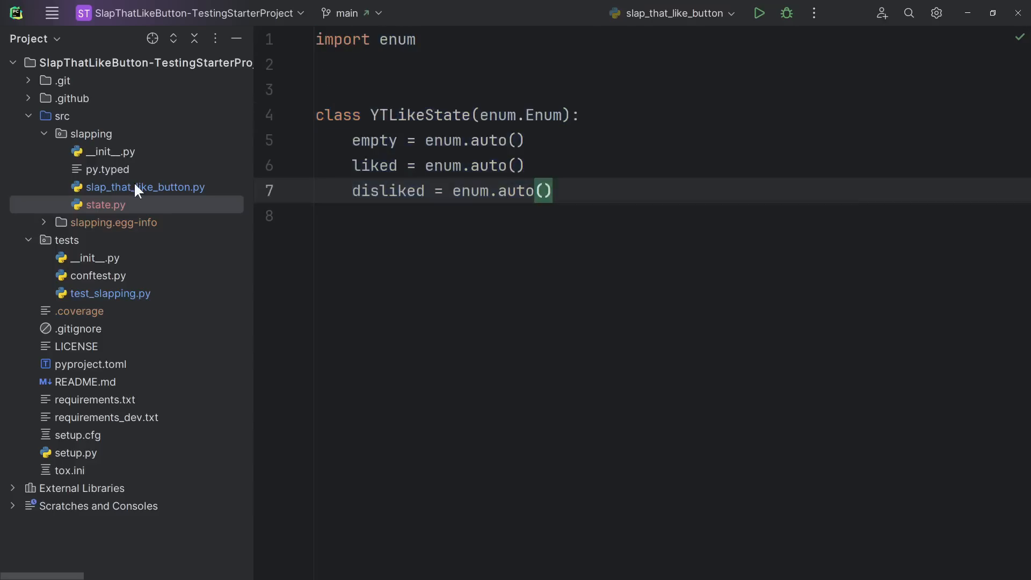
- Return to slap_that_like_button.py and inspect its import of YTLikeState from slapping.state
left_click(143, 187)
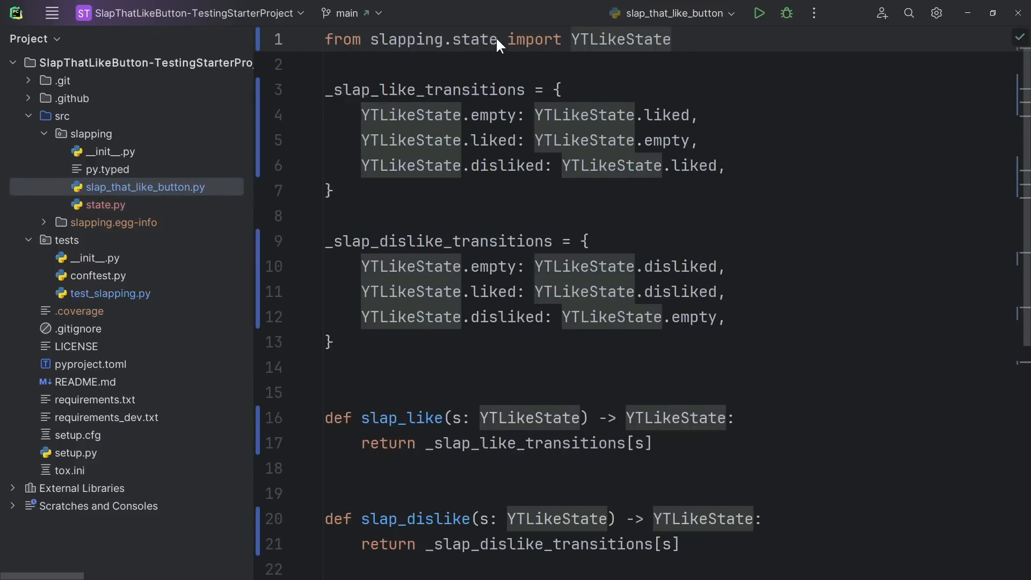
double_click(434, 40)
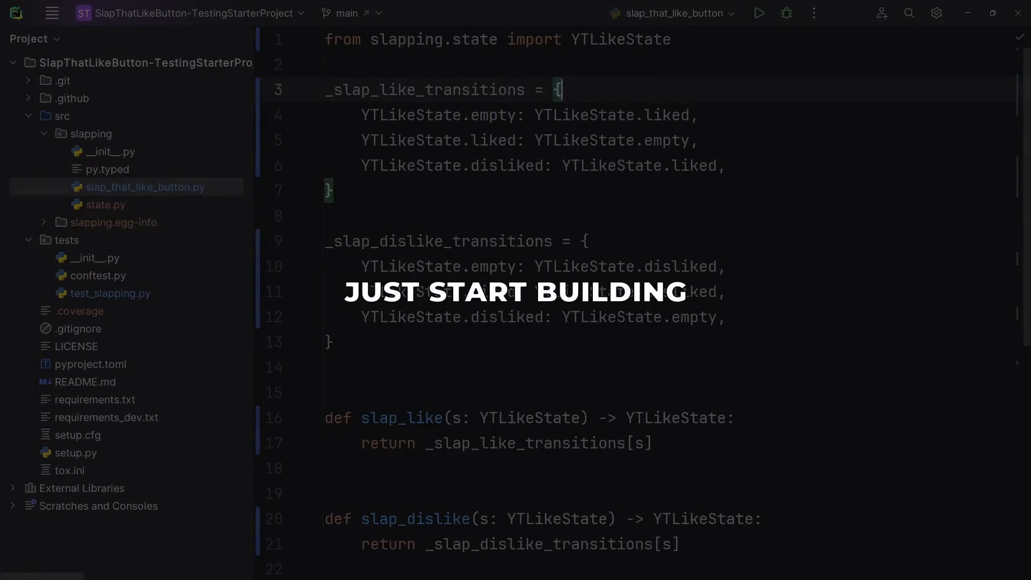
- Open test_slapping.py to check it imports YTLikeState from slapping.state
left_click(110, 293)
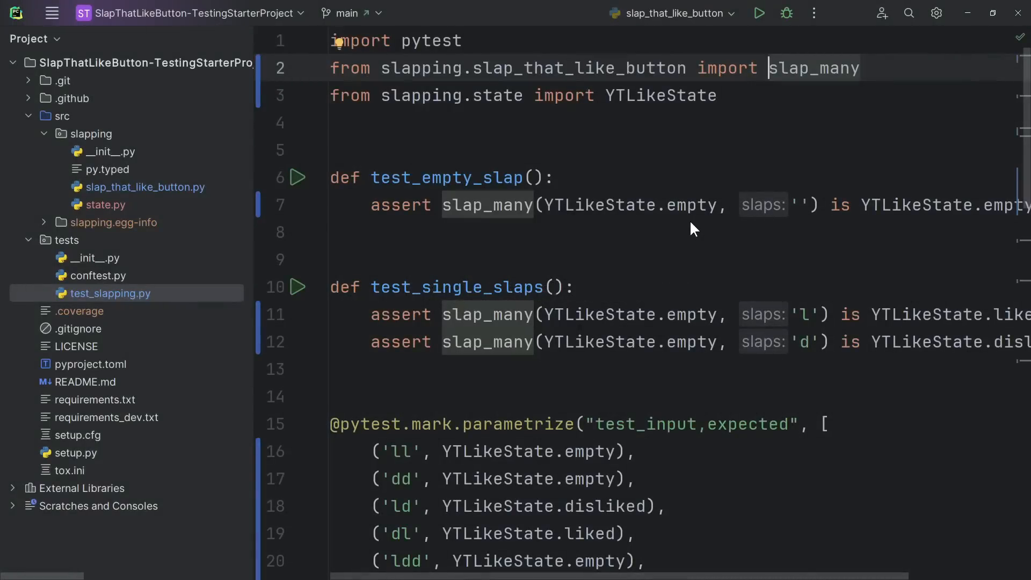
mouse_move(608, 189)
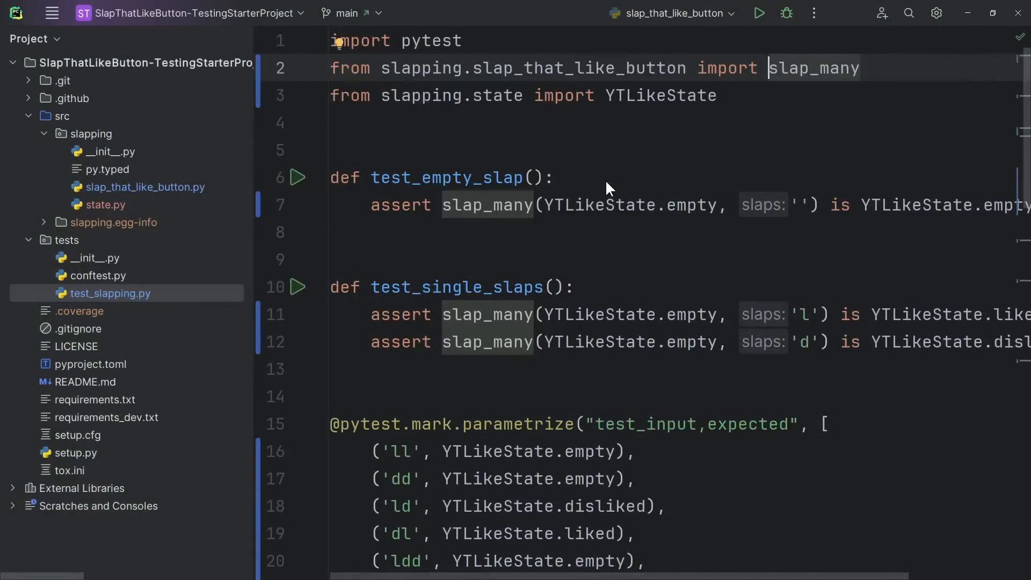
mouse_move(600, 188)
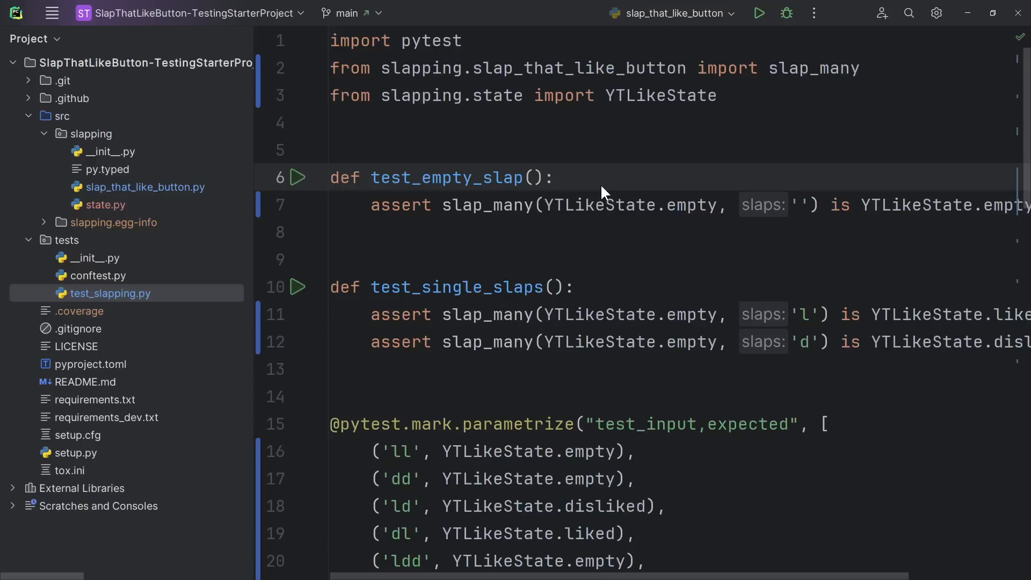
left_click(486, 204)
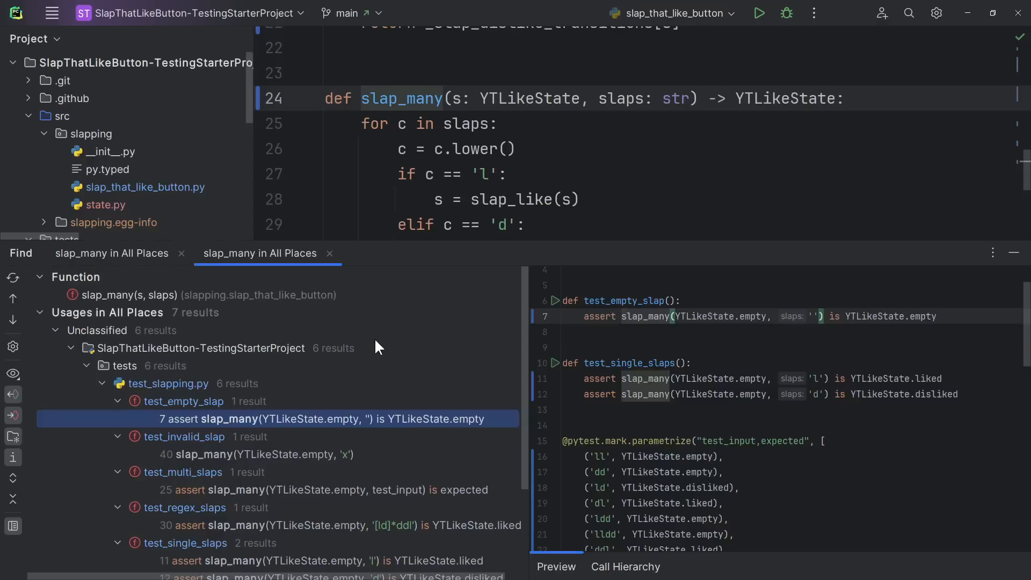
scroll("down", 3)
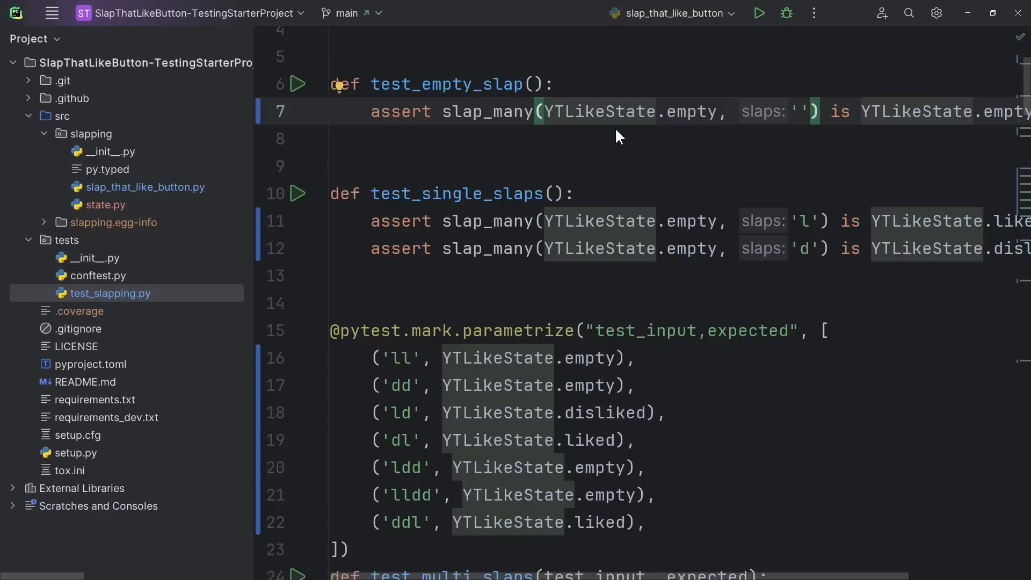
mouse_move(536, 84)
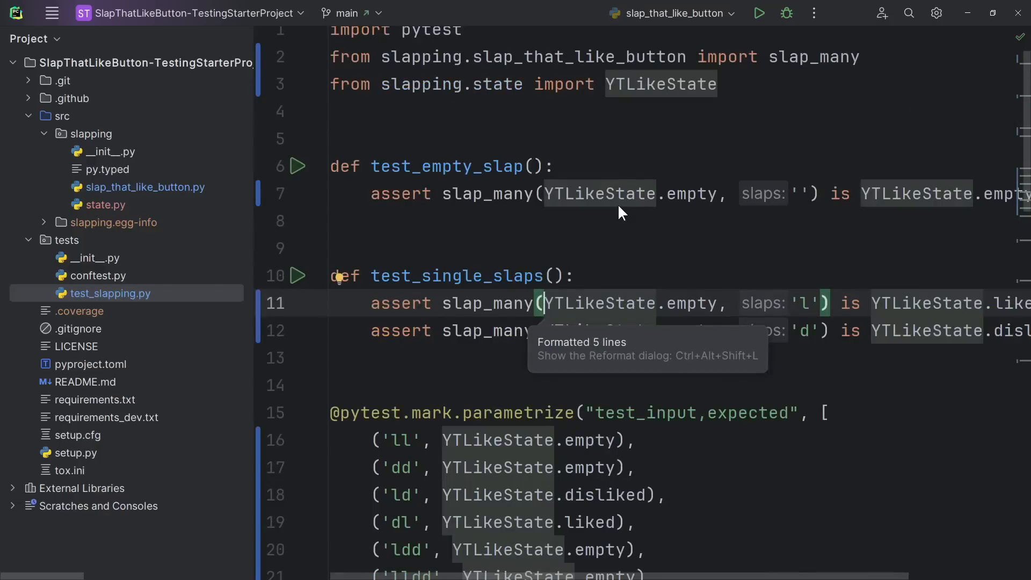
- Add an 'import unused' line below the existing imports in test_slapping.py
type("import unused")
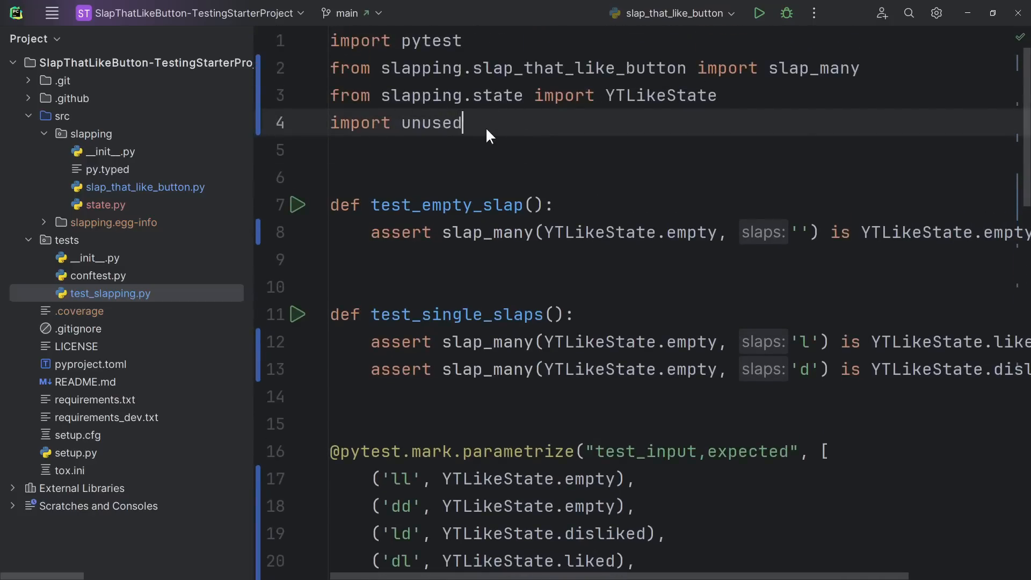
mouse_move(536, 69)
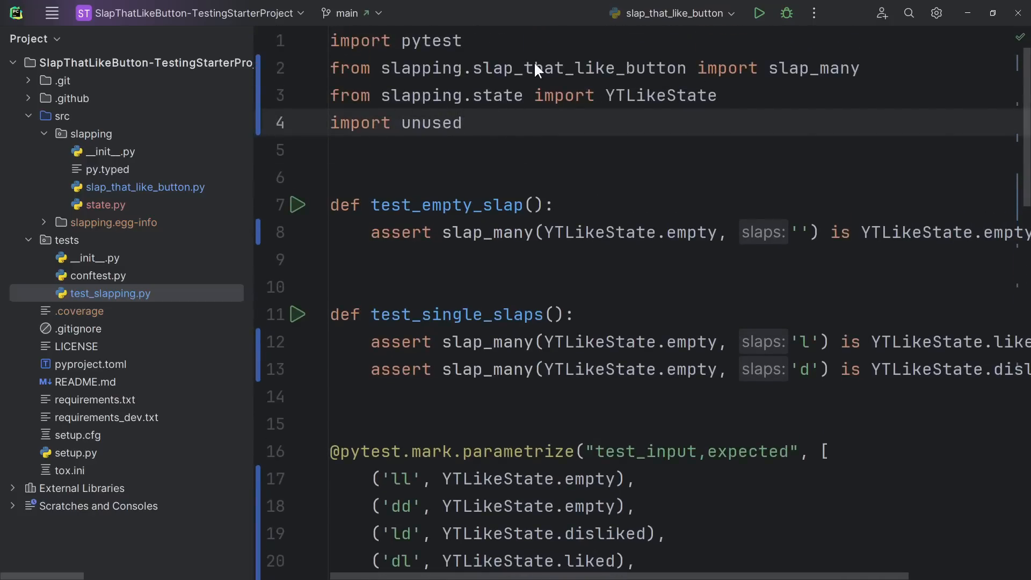